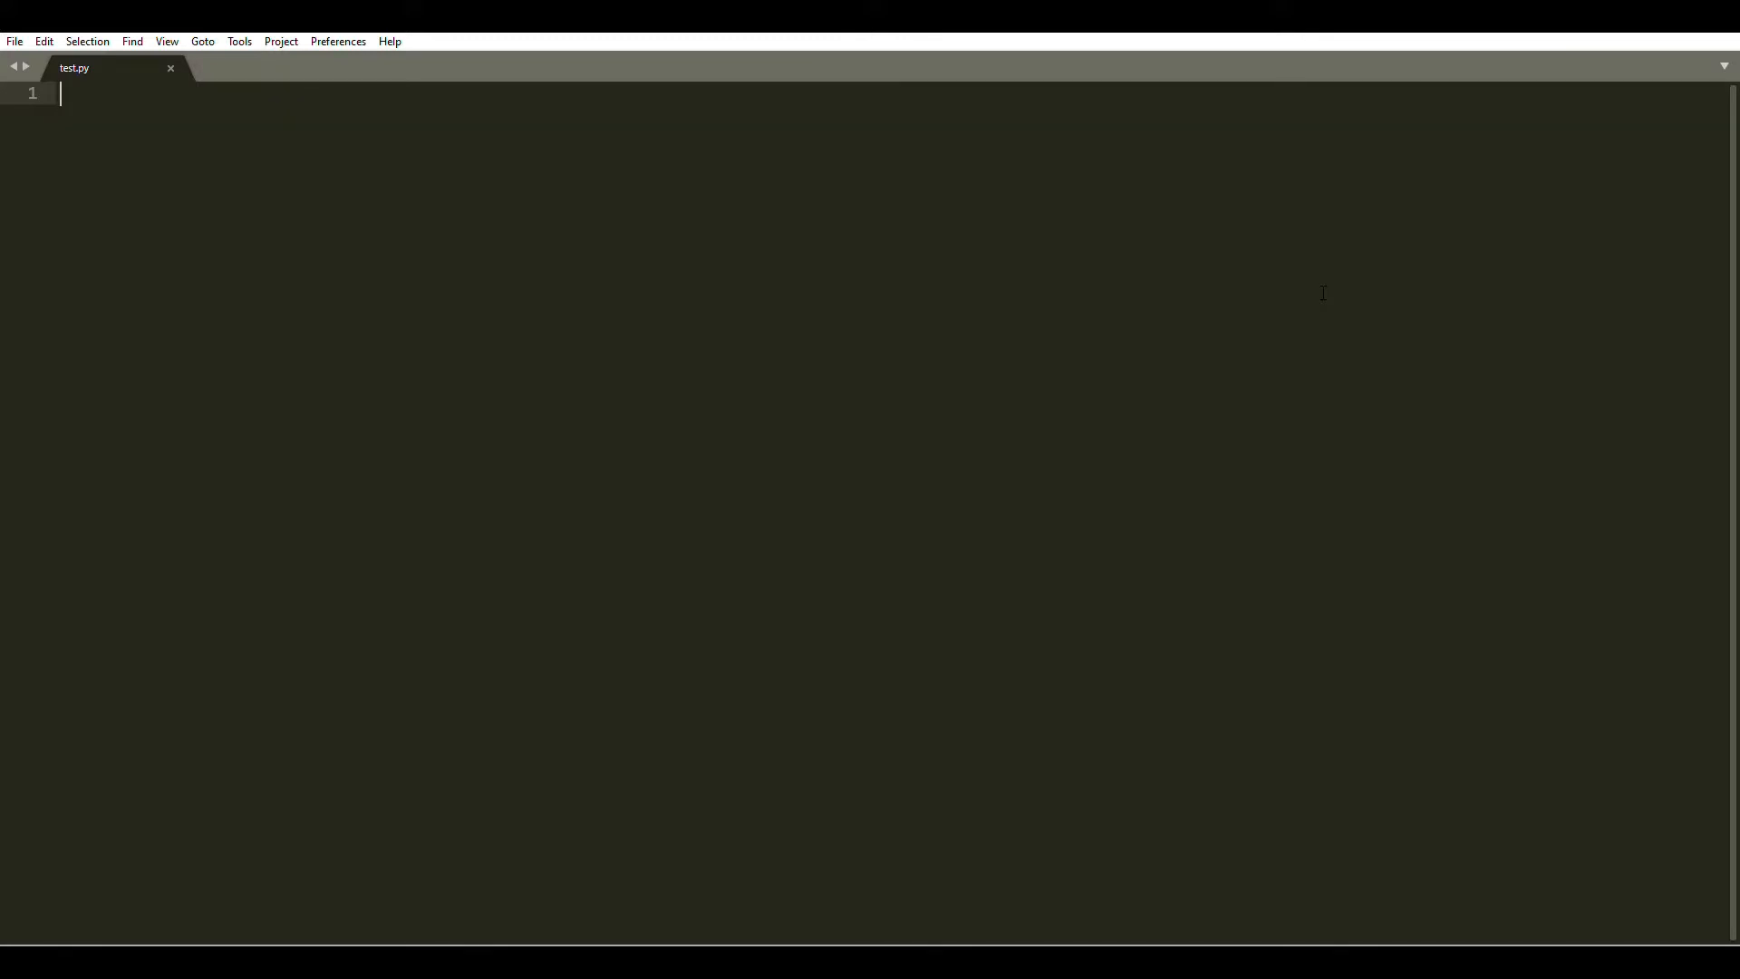
{"action": "mouse_move", "coordinate": [1114, 265]}
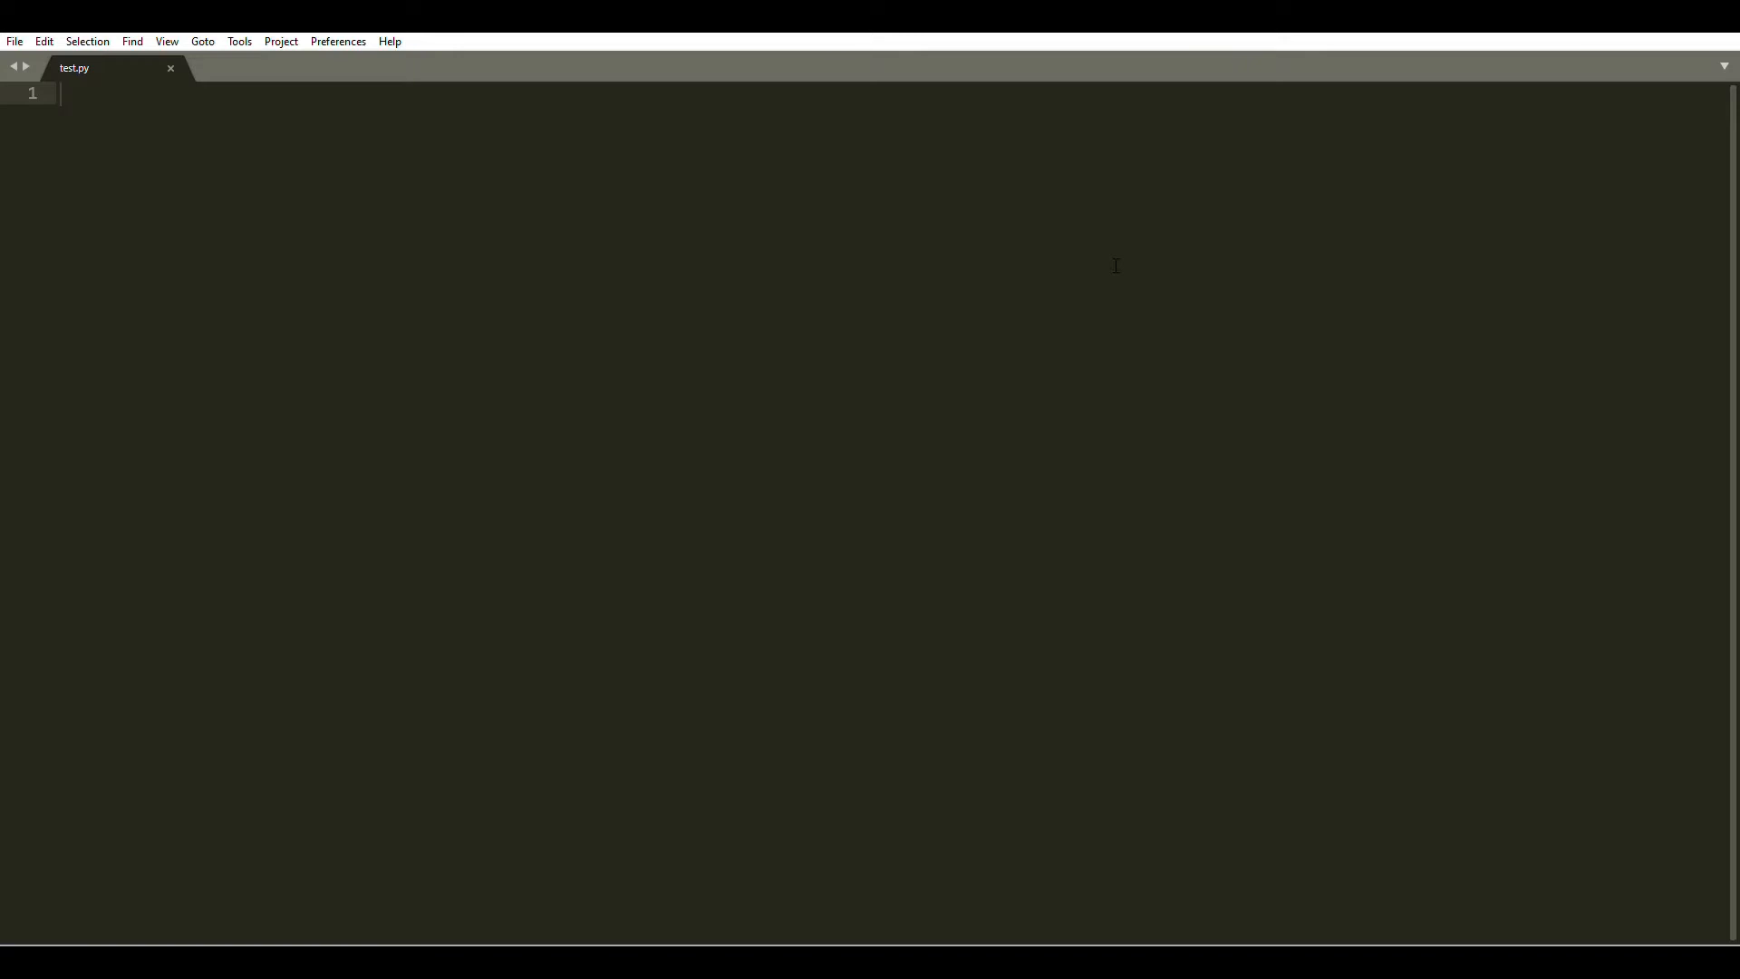
Write the first two lines: import hashlib and x="Test String".
{"action": "type", "text": "import"}
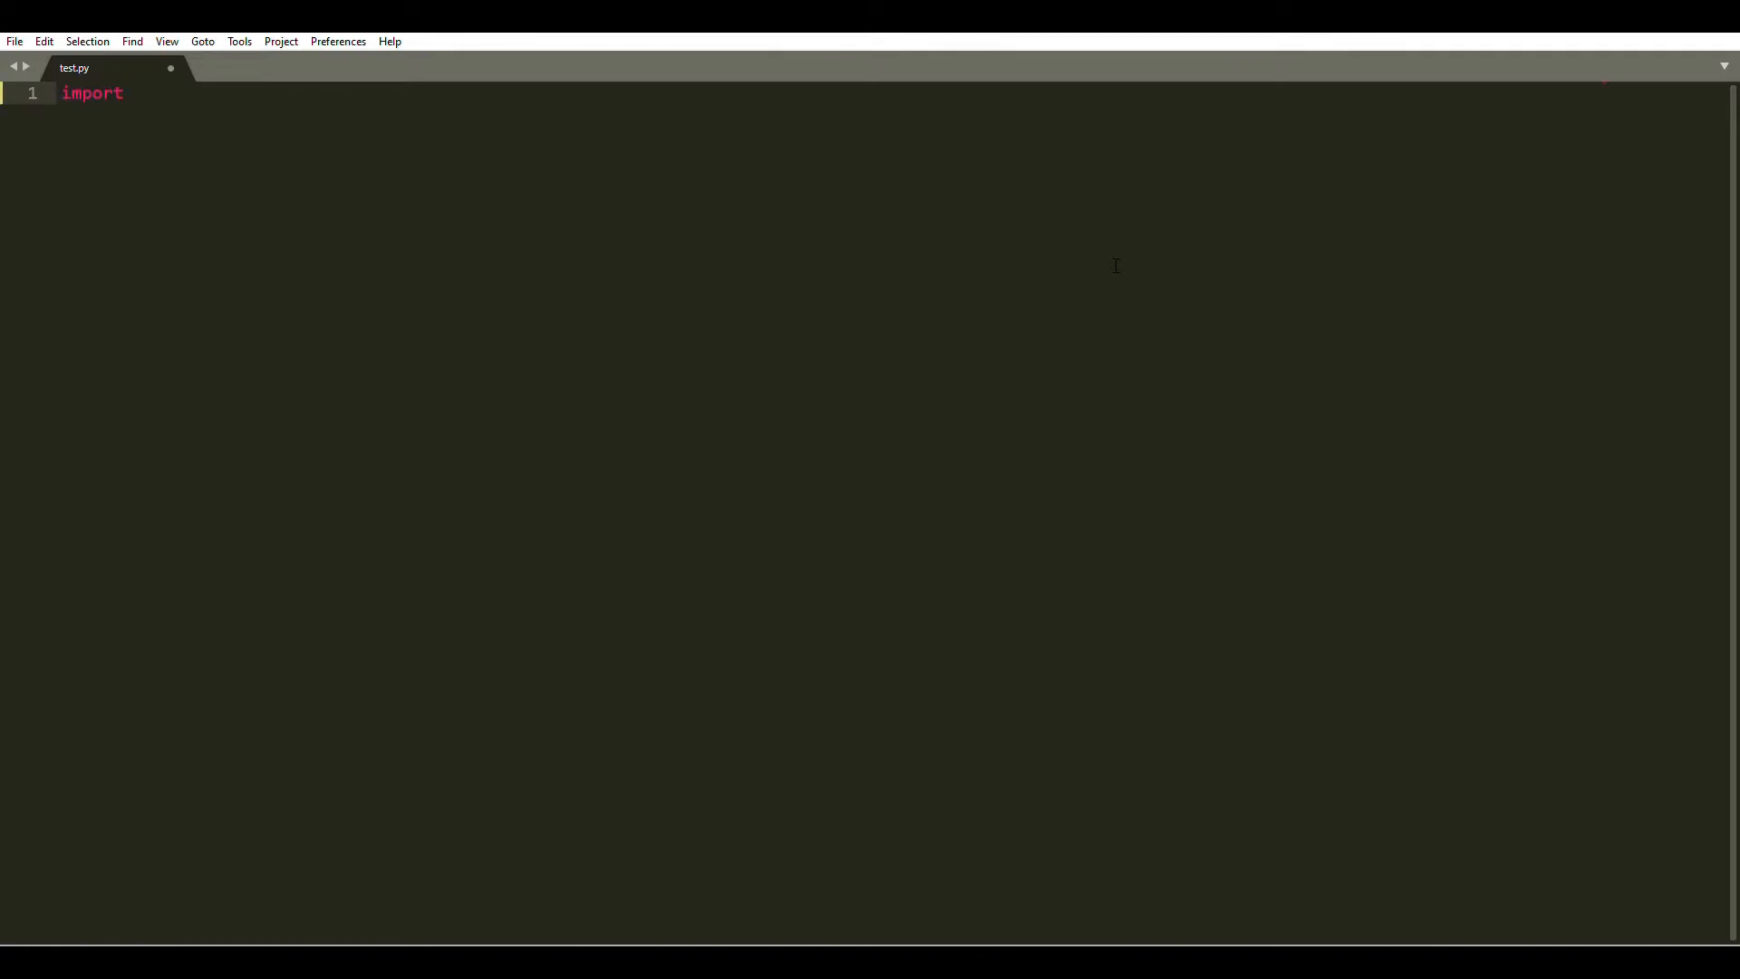
{"action": "type", "text": "hash"}
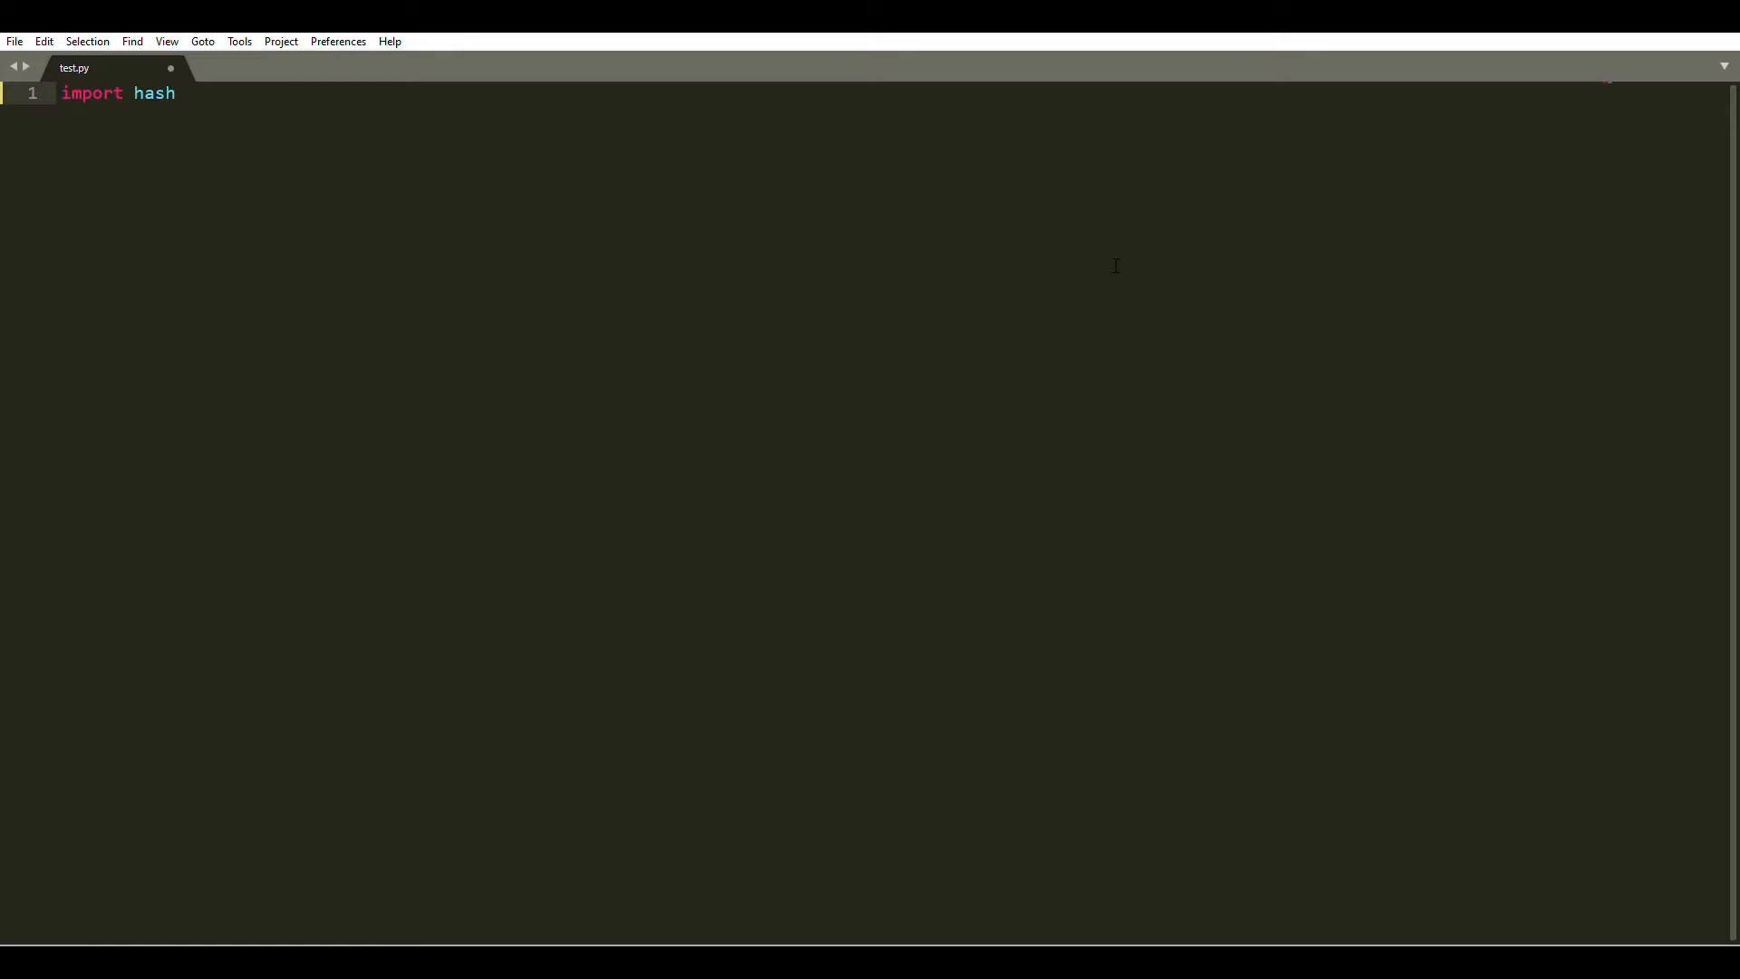
{"action": "type", "text": "lib"}
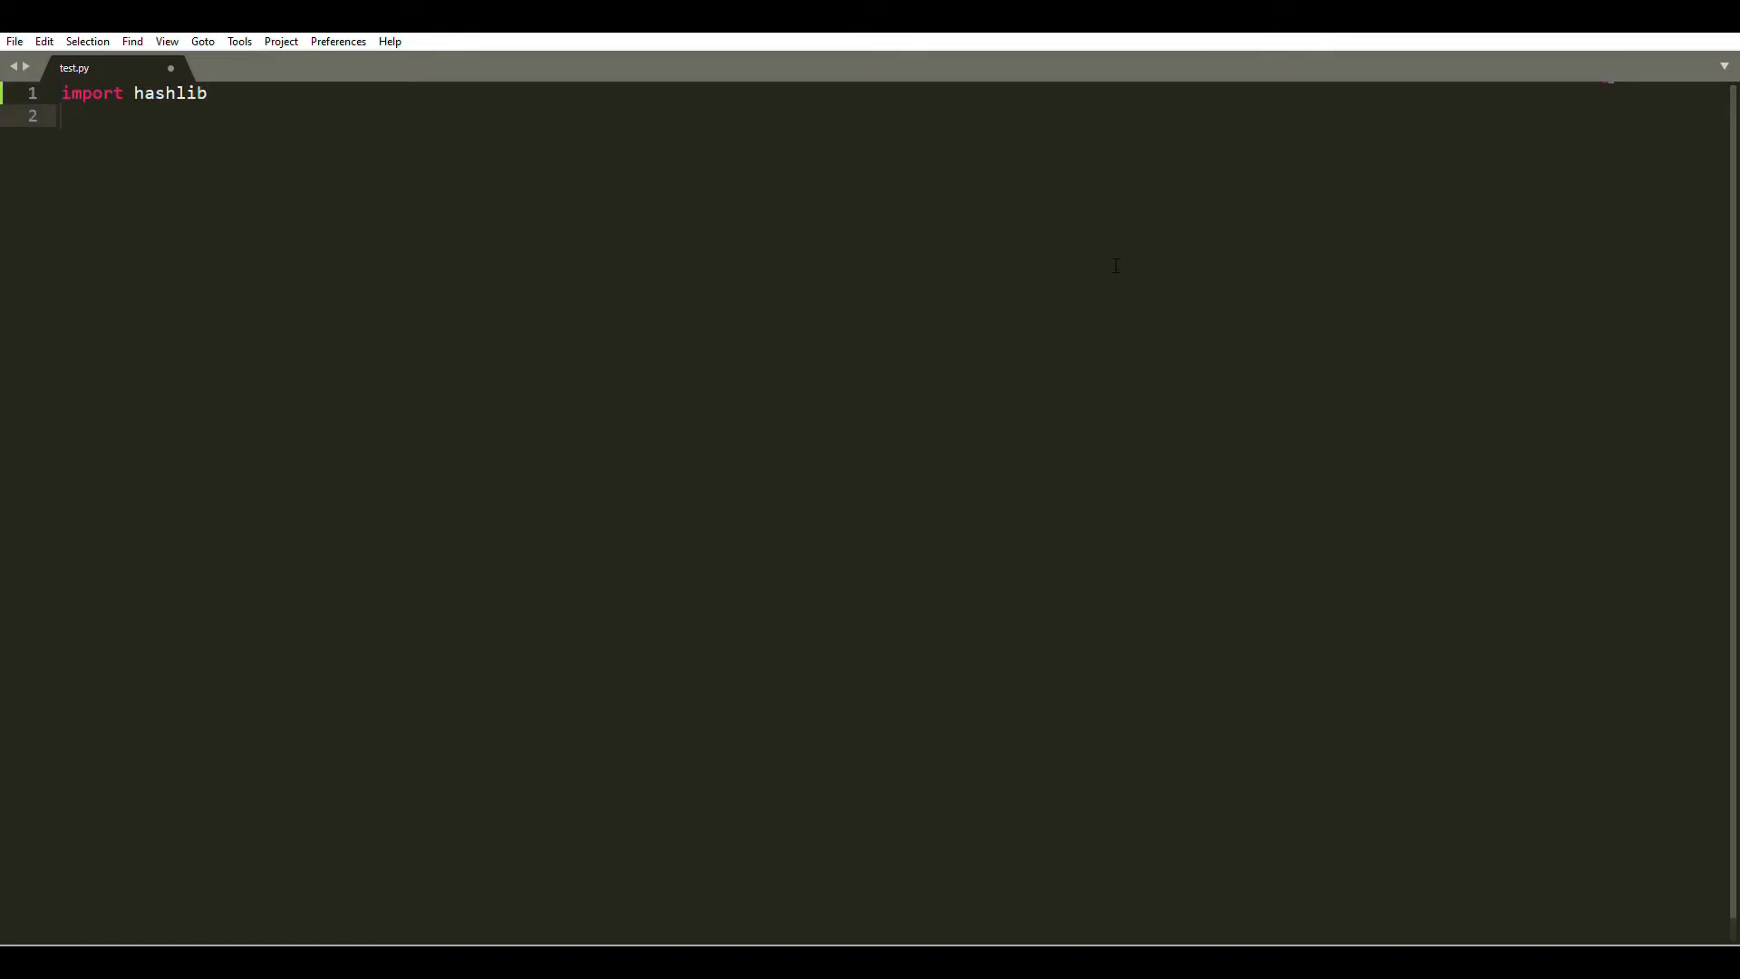
{"action": "type", "text": "x"}
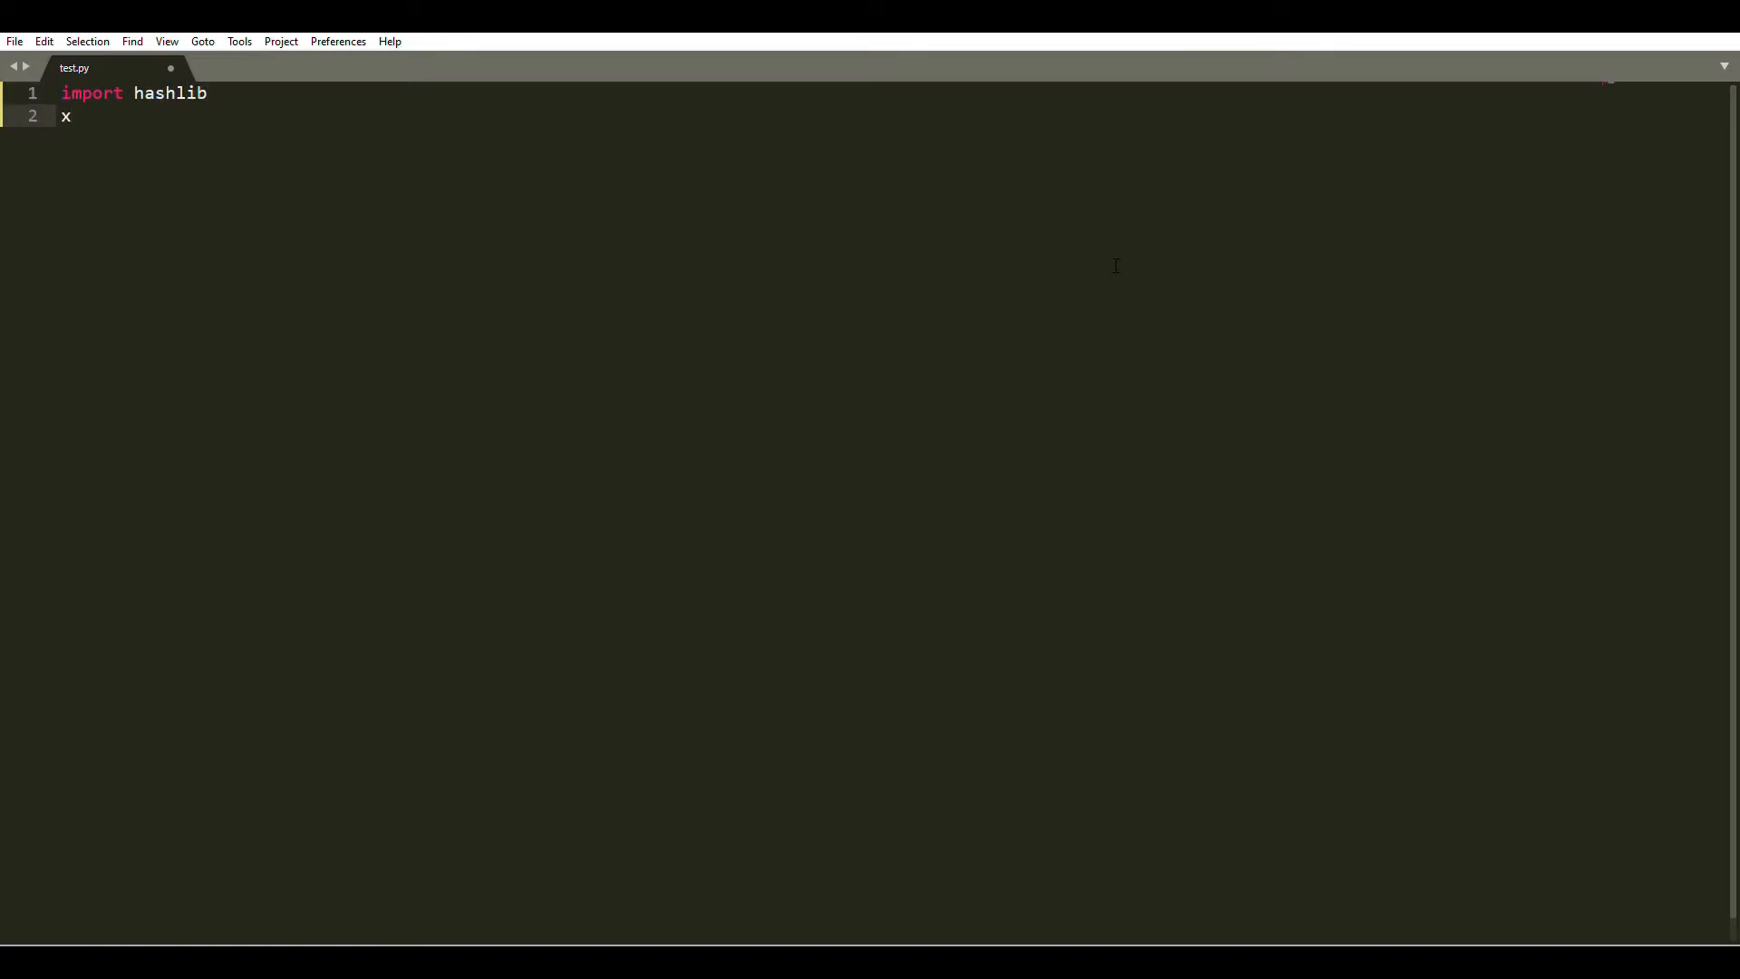
{"action": "left_click", "coordinate": [67, 116]}
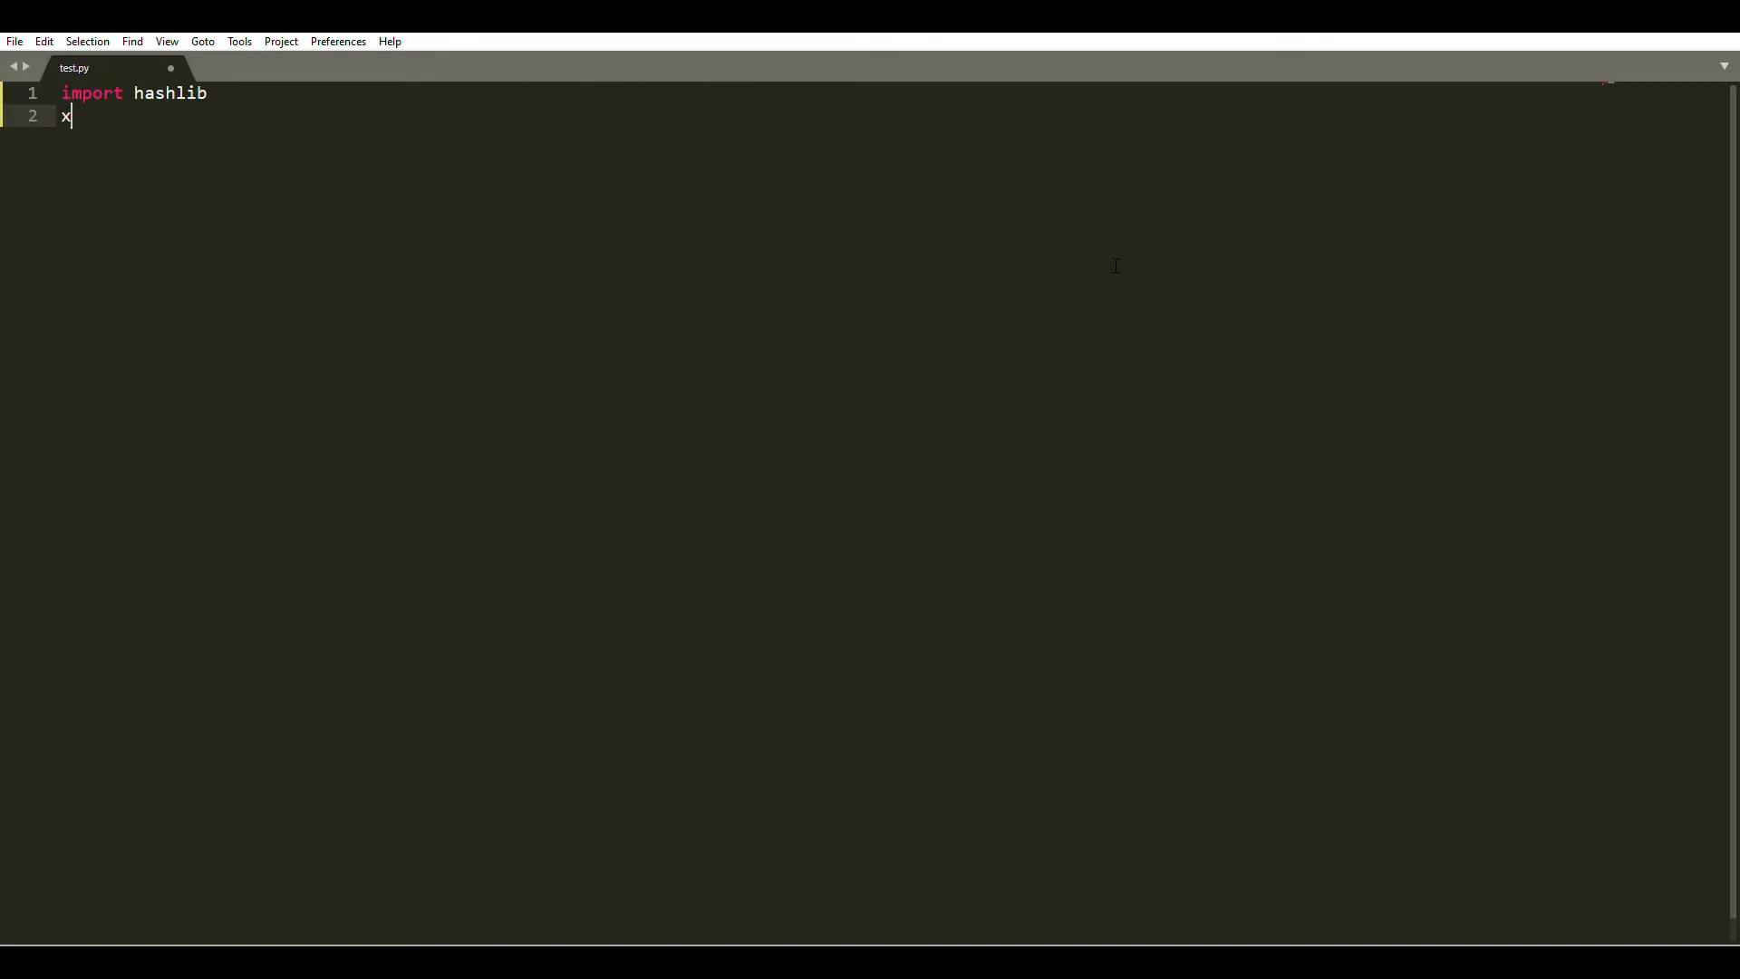
{"action": "type", "text": "="}
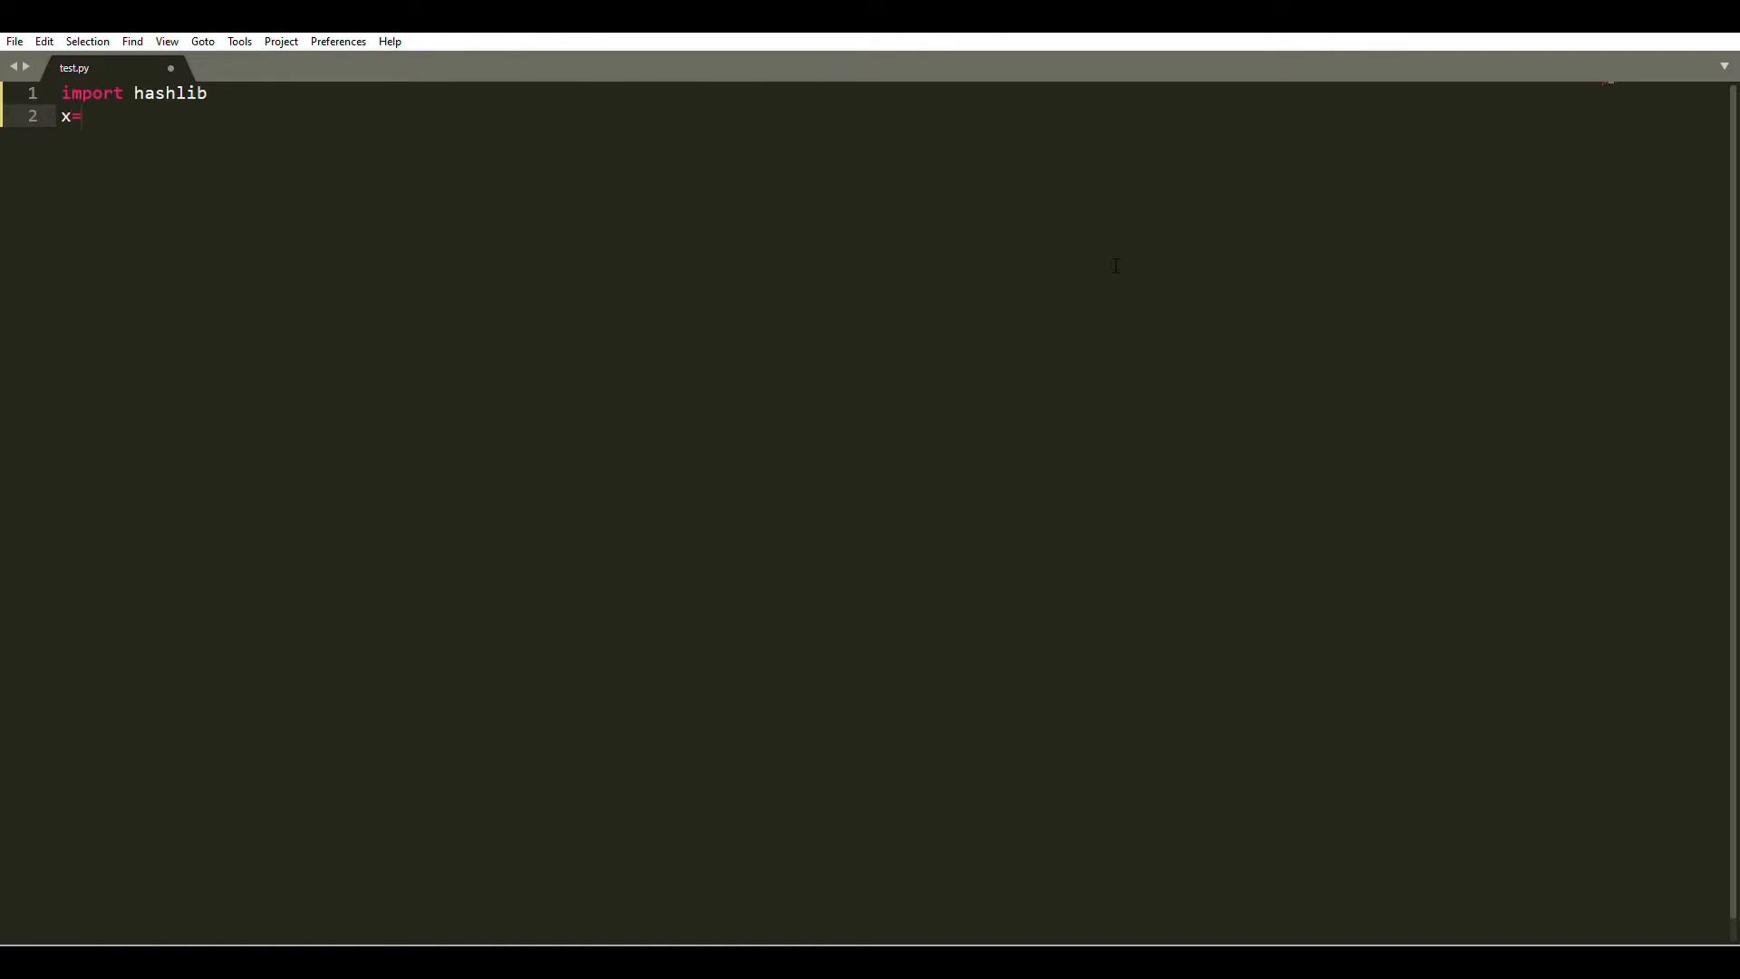
{"action": "type", "text": "\"Tes\""}
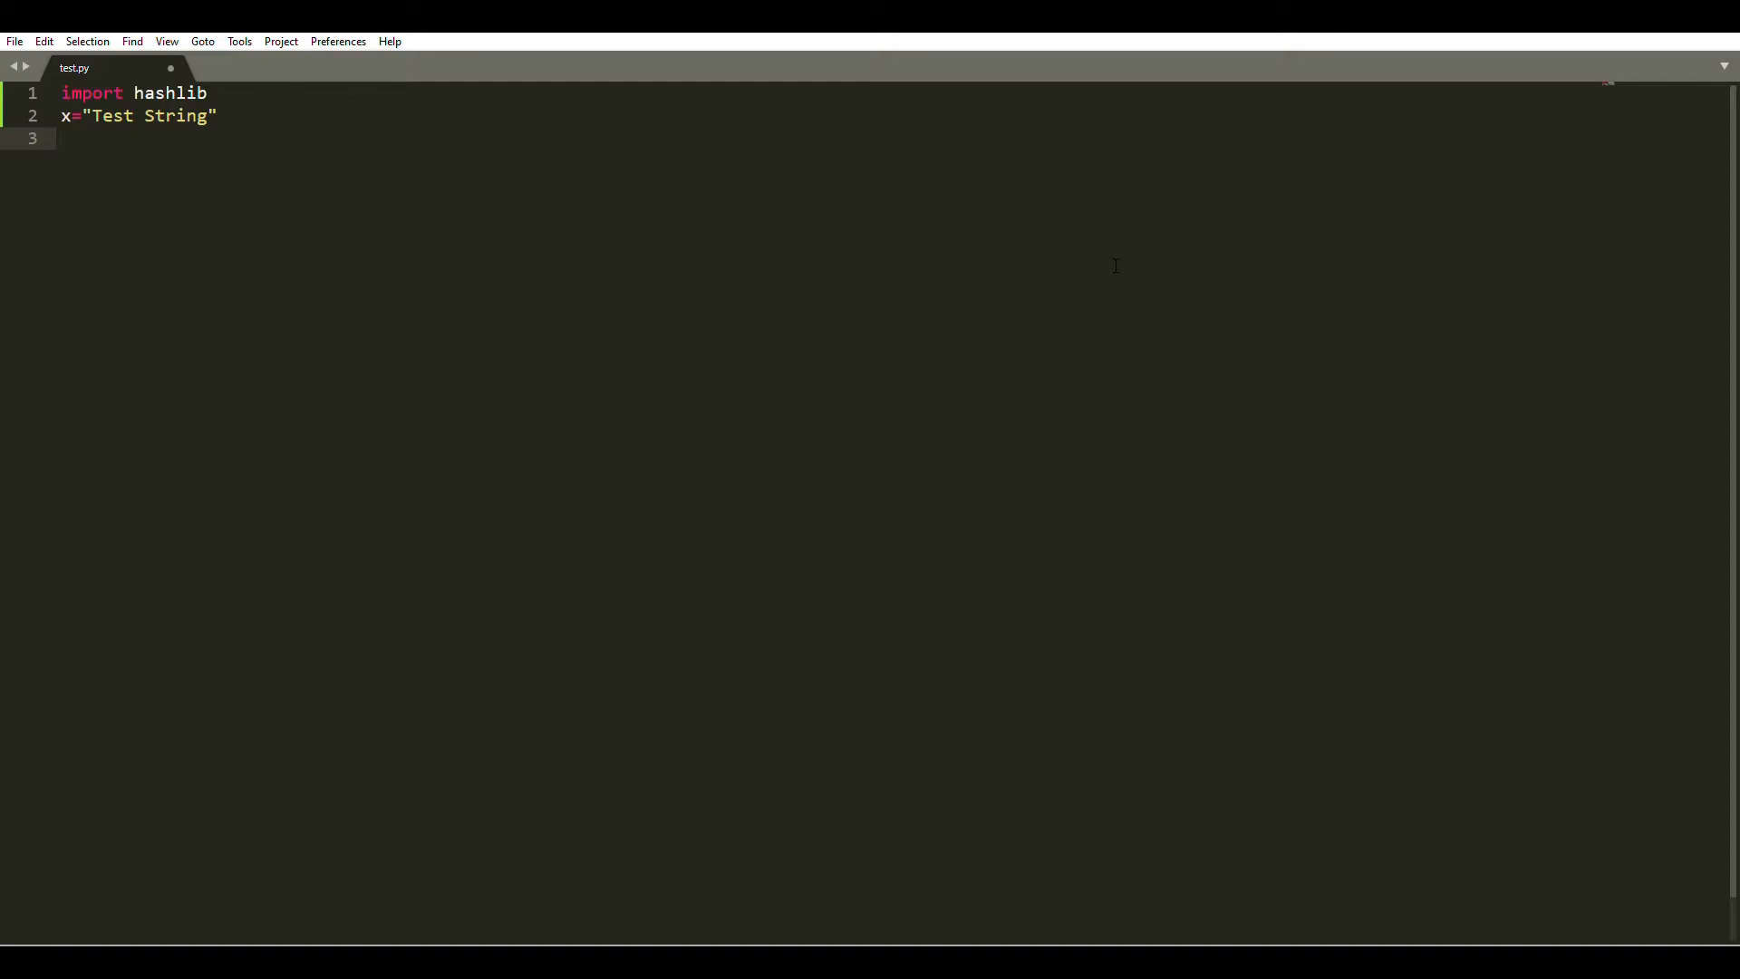
Add y=hashlib.md5(x) and print(y), then save test.py.
{"action": "type", "text": "y="}
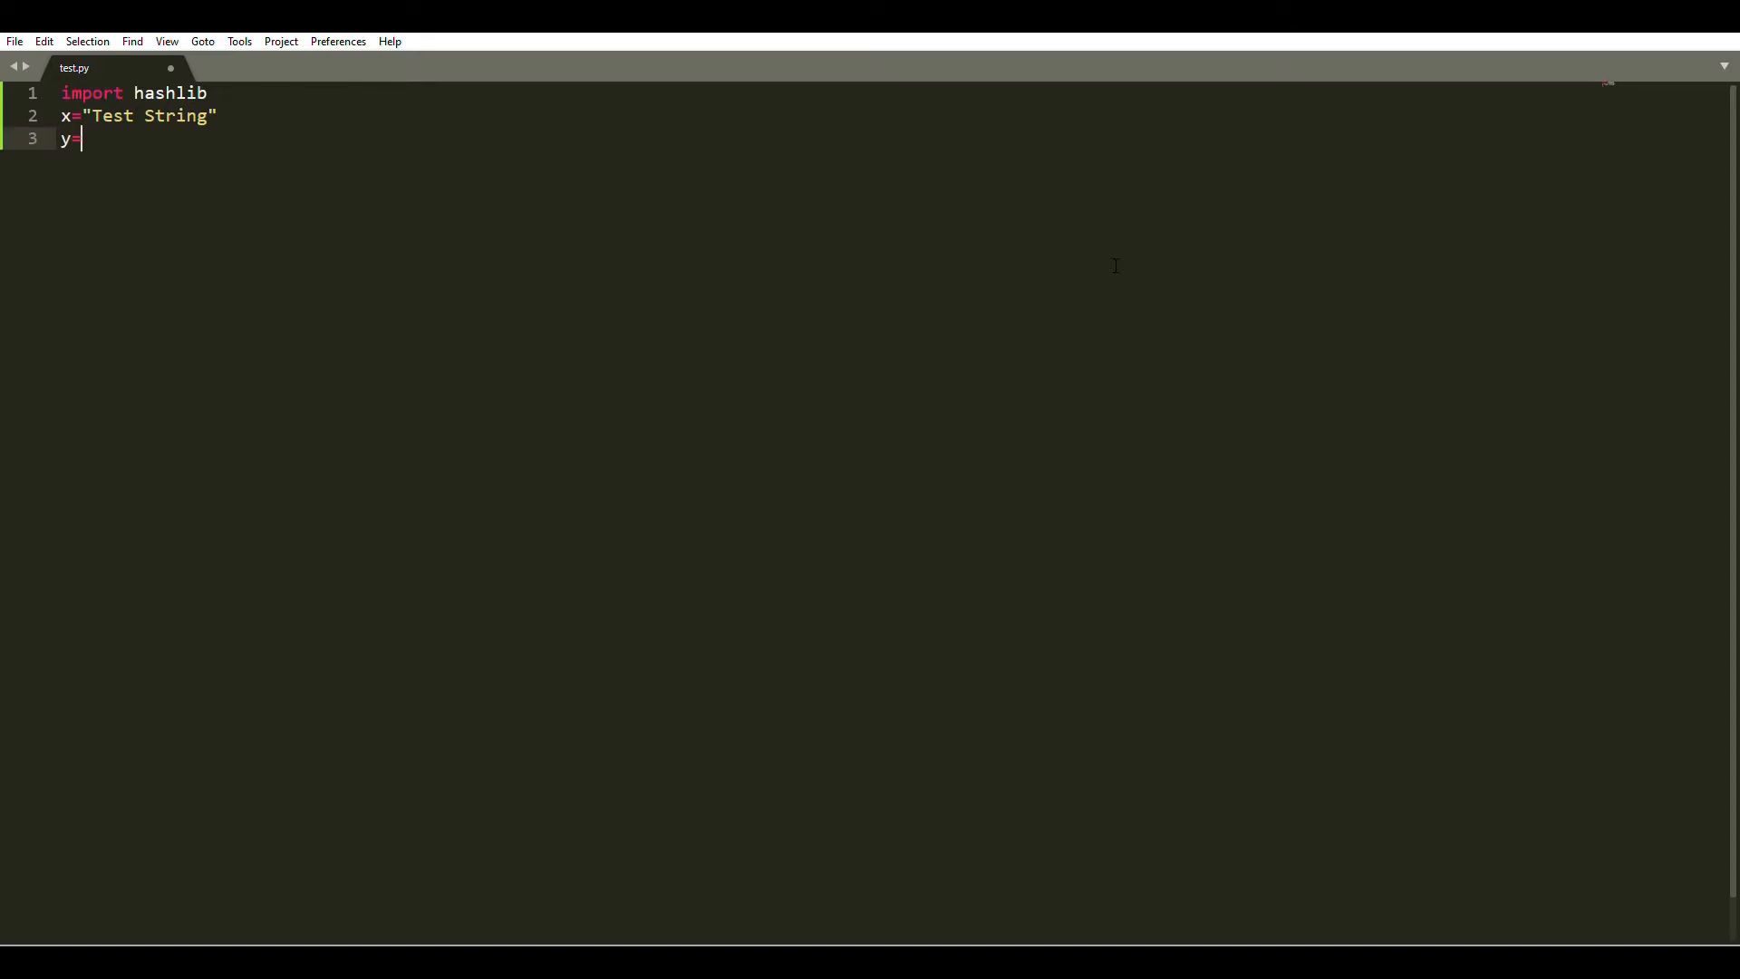
{"action": "type", "text": "hash"}
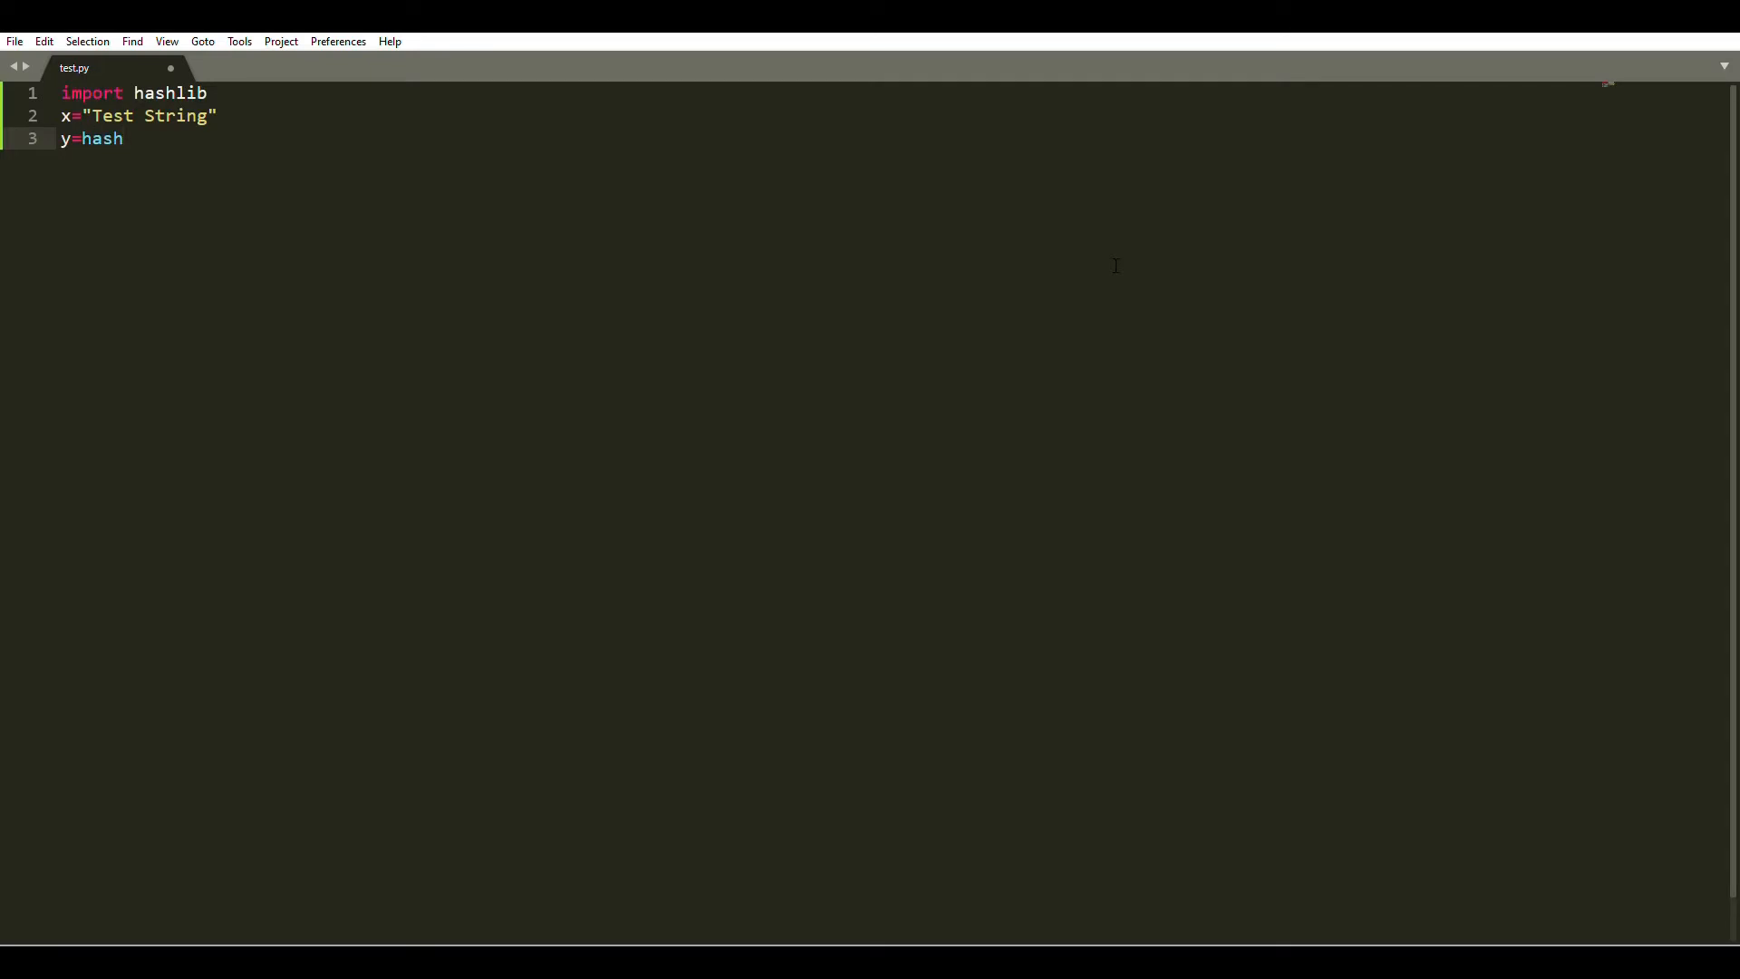
{"action": "type", "text": "lib."}
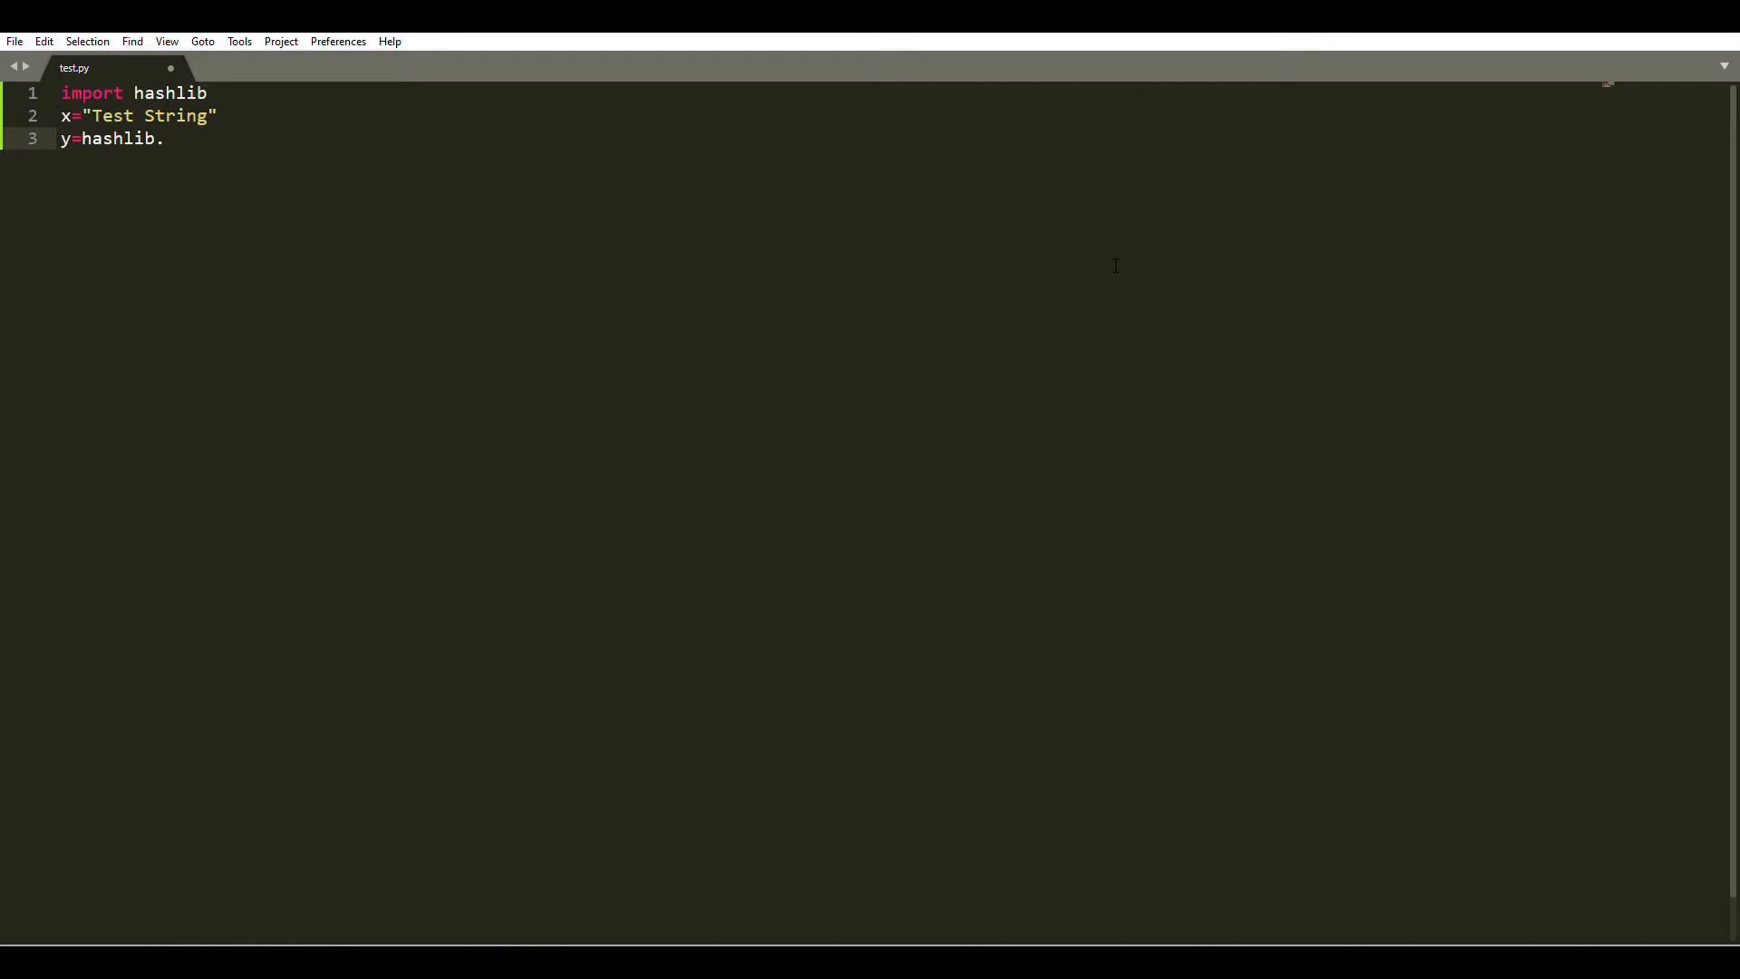
{"action": "type", "text": "md5("}
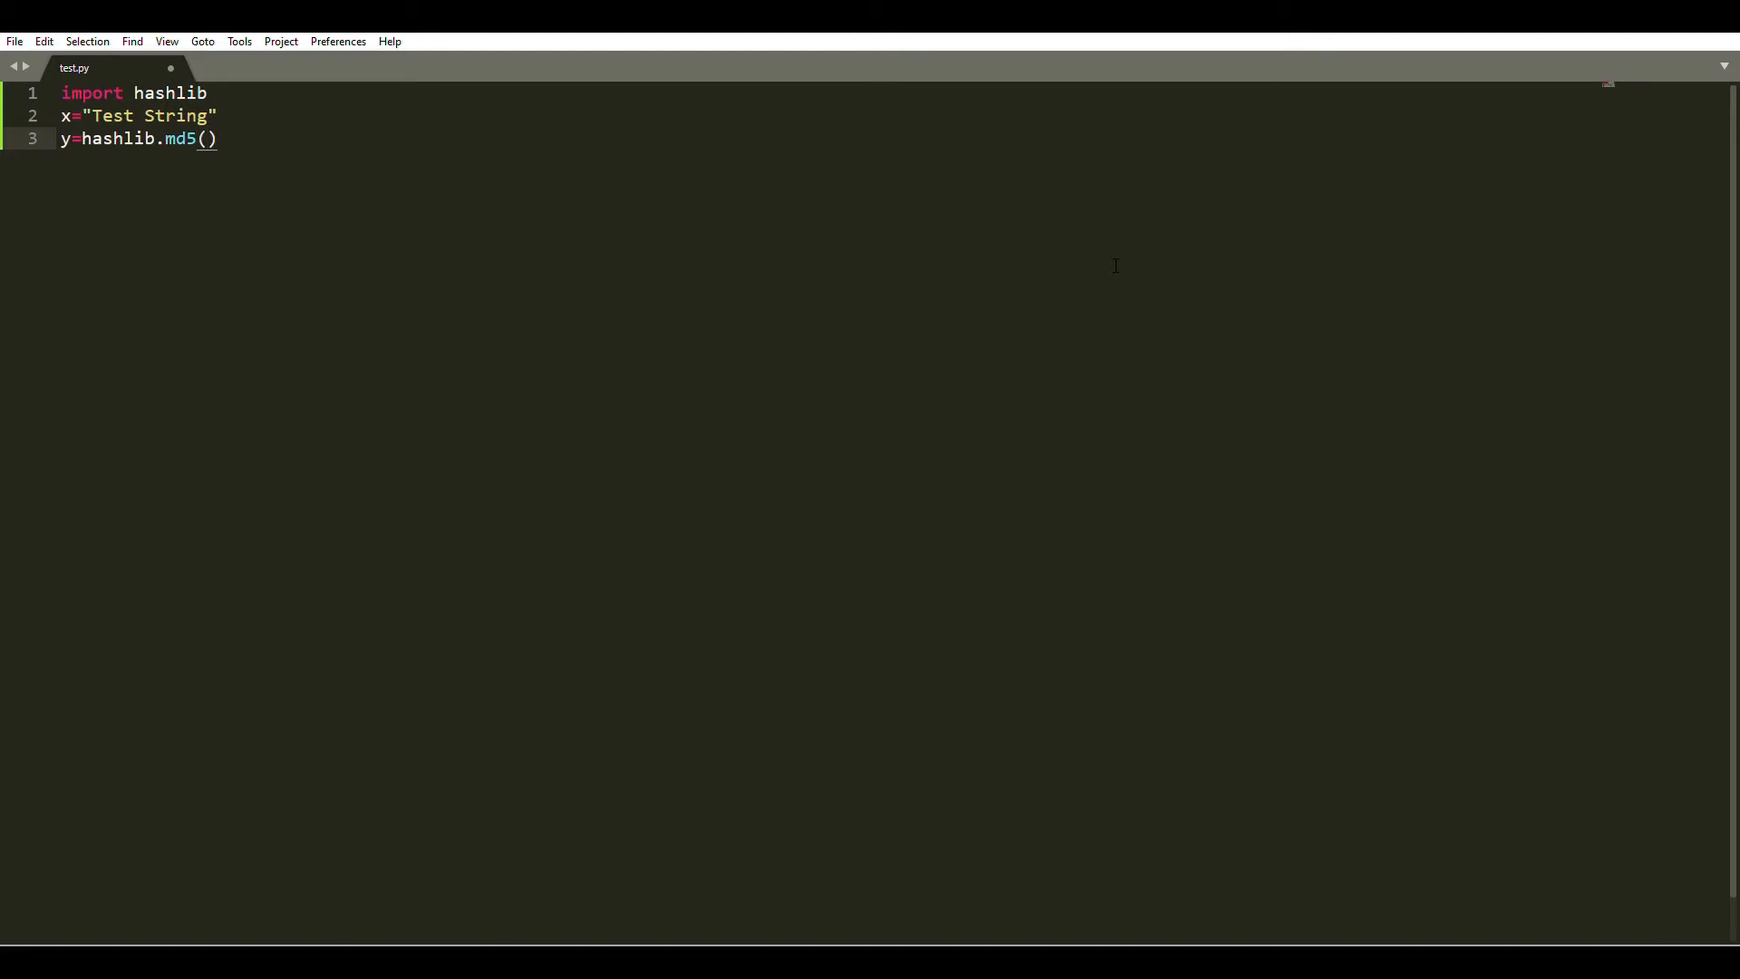
{"action": "type", "text": "x"}
{"action": "type", "text": "print"}
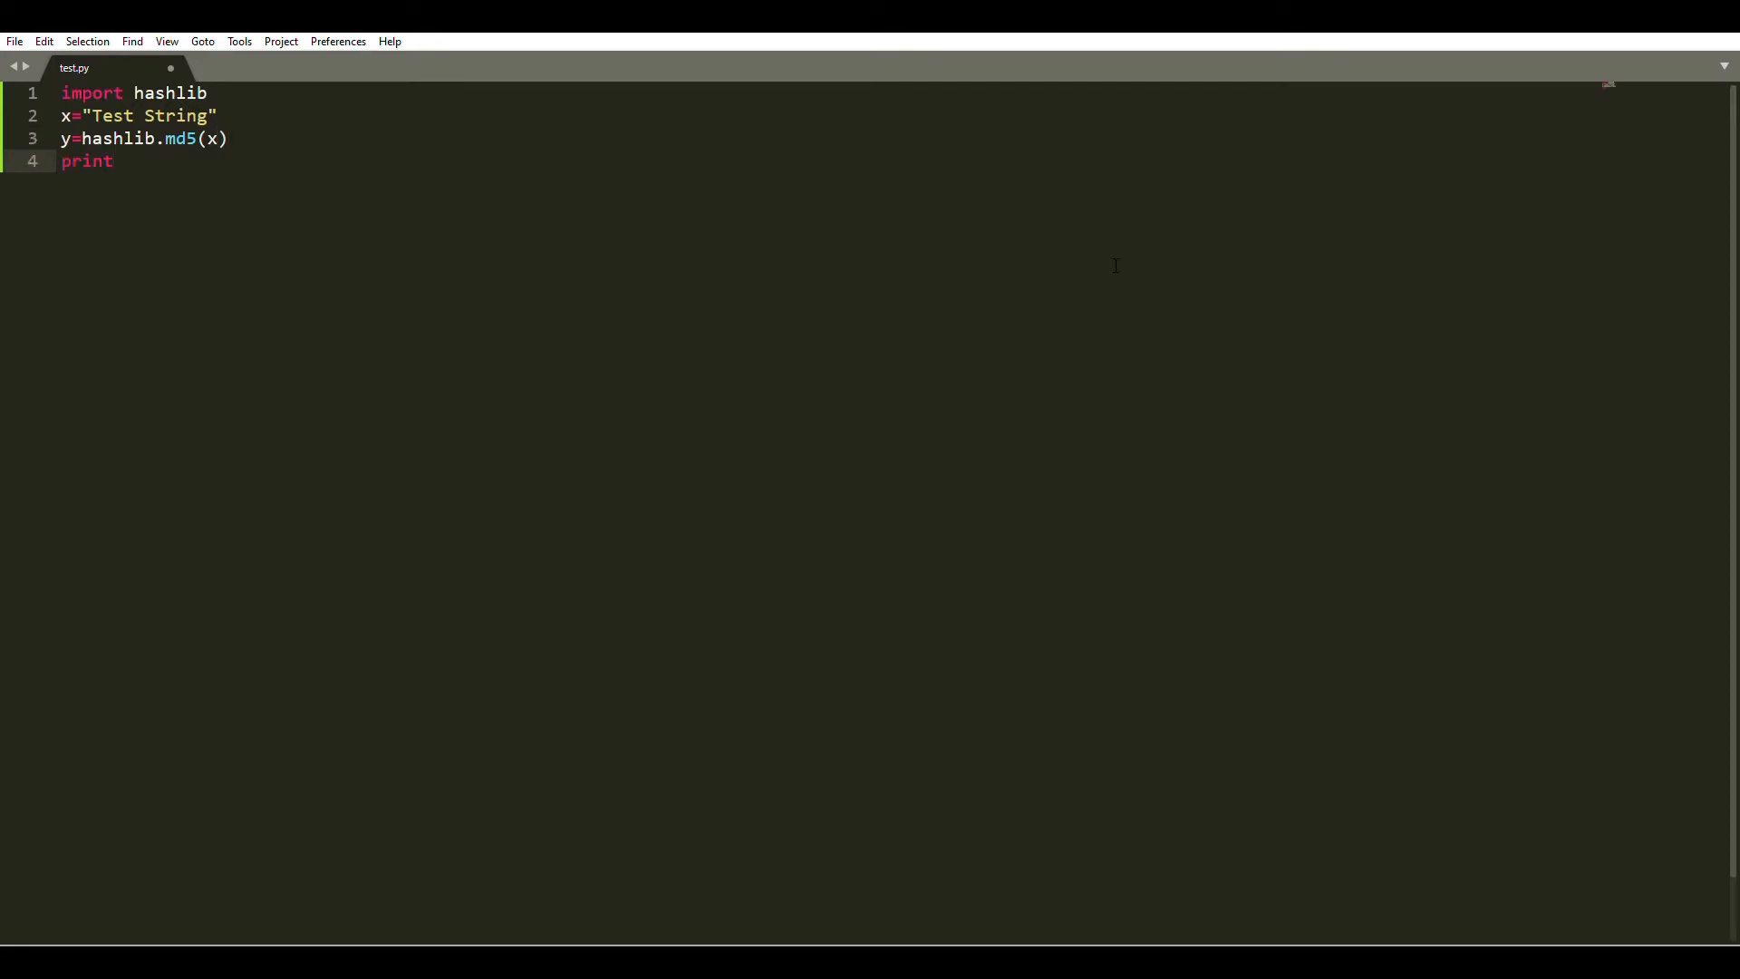
{"action": "type", "text": "()"}
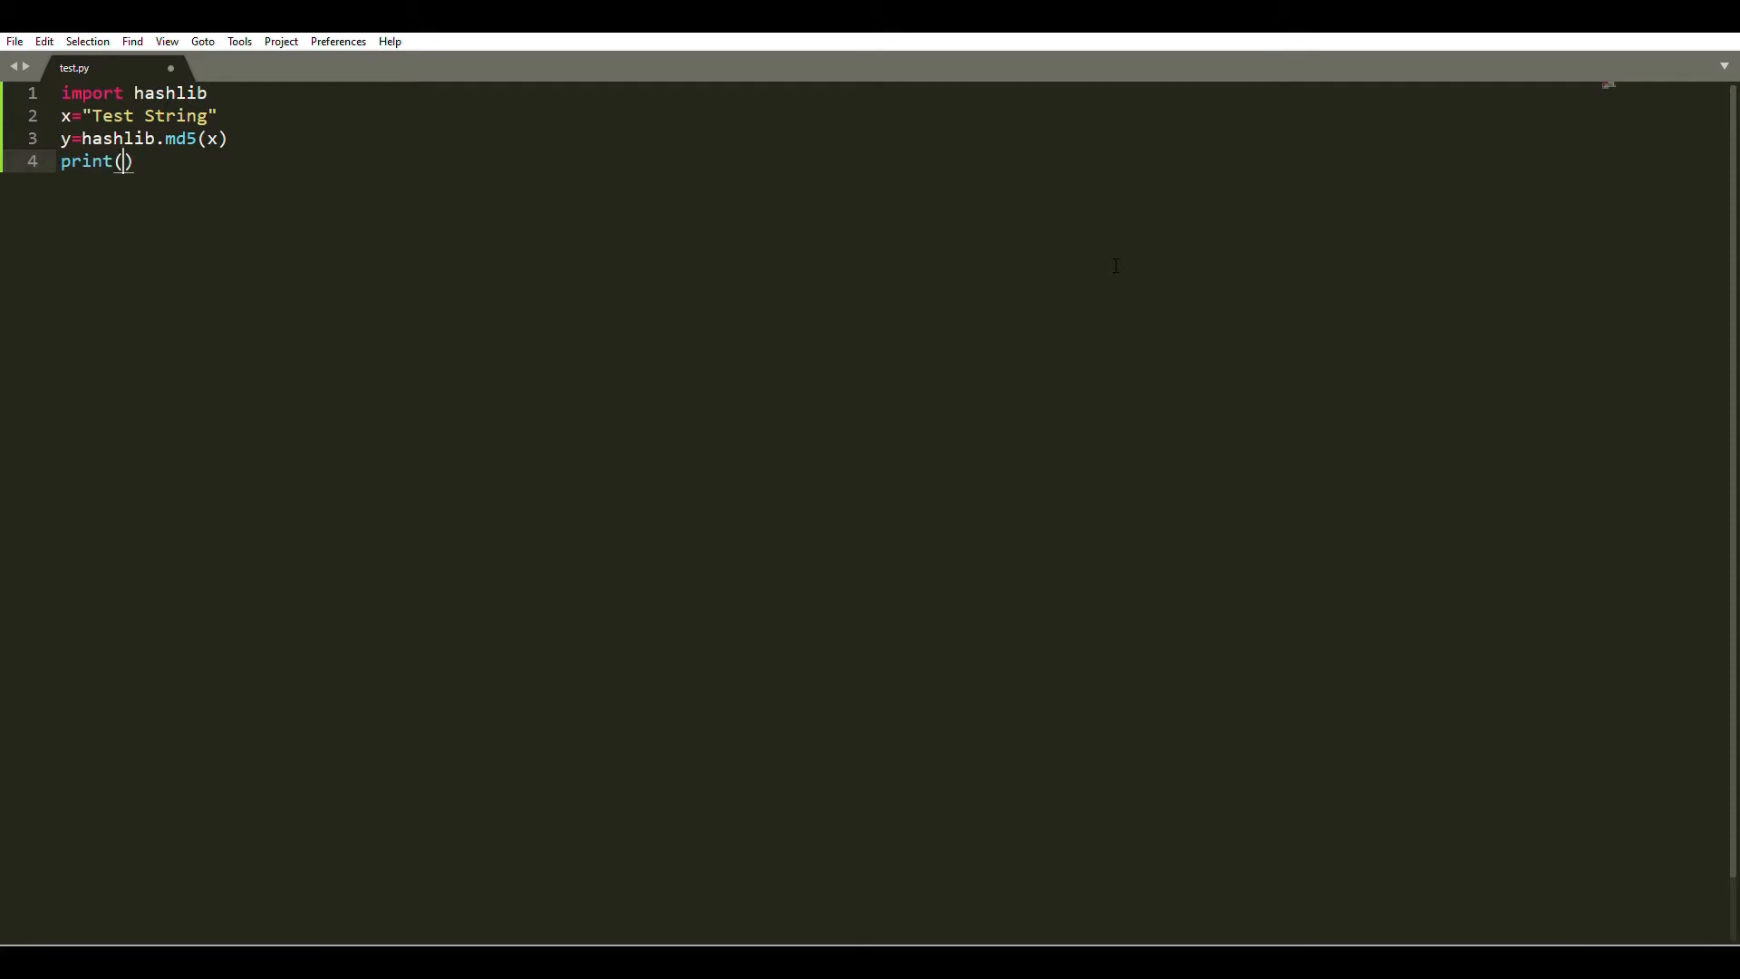
{"action": "type", "text": "y"}
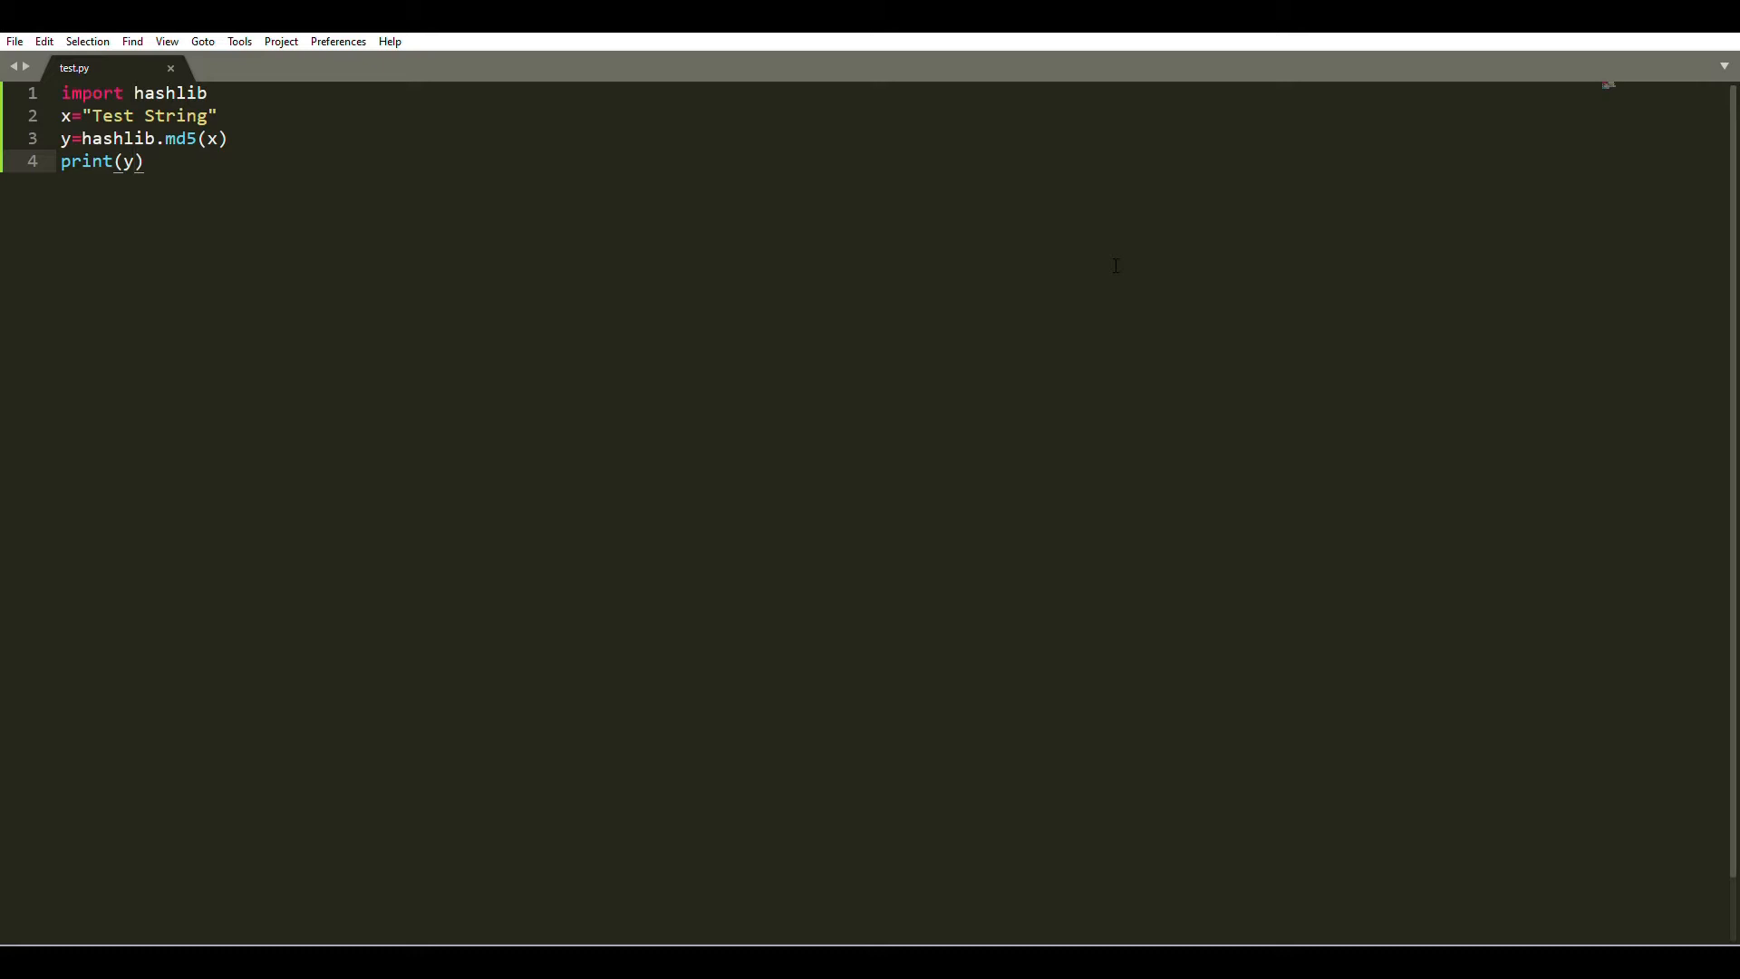
Change the md5 argument to x.encode('utf-8') and run the script, printing an md5 HASH object.
{"action": "left_click", "coordinate": [131, 138]}
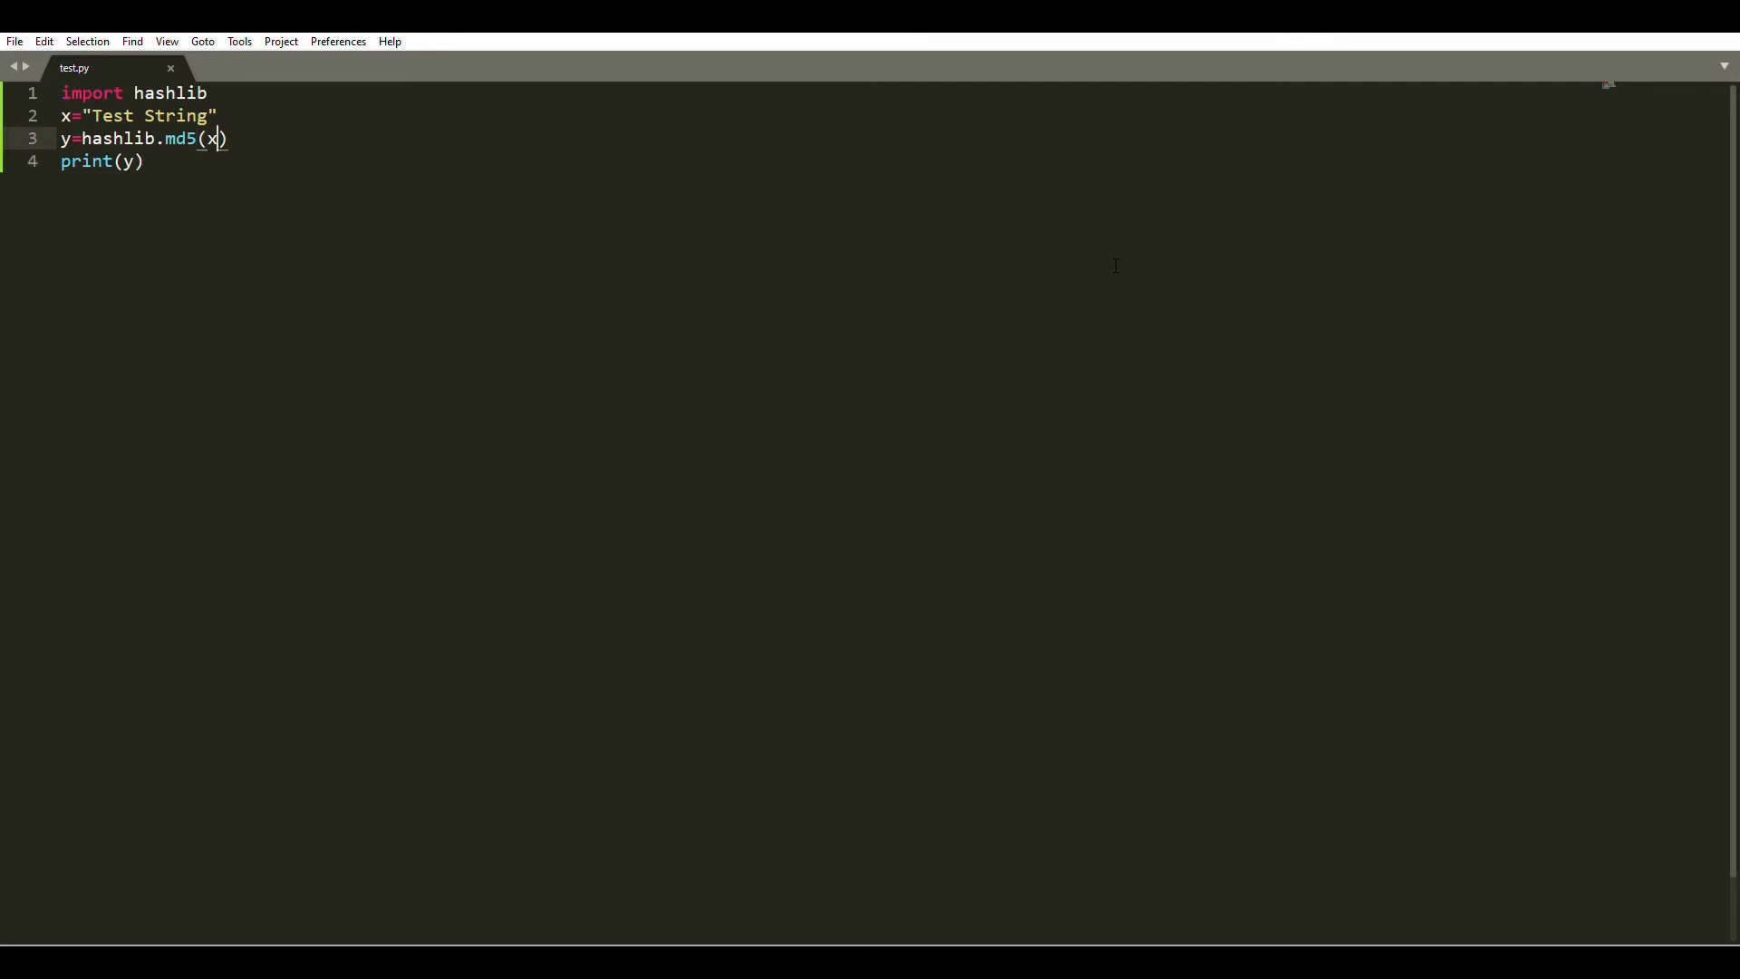
{"action": "type", "text": ".encode"}
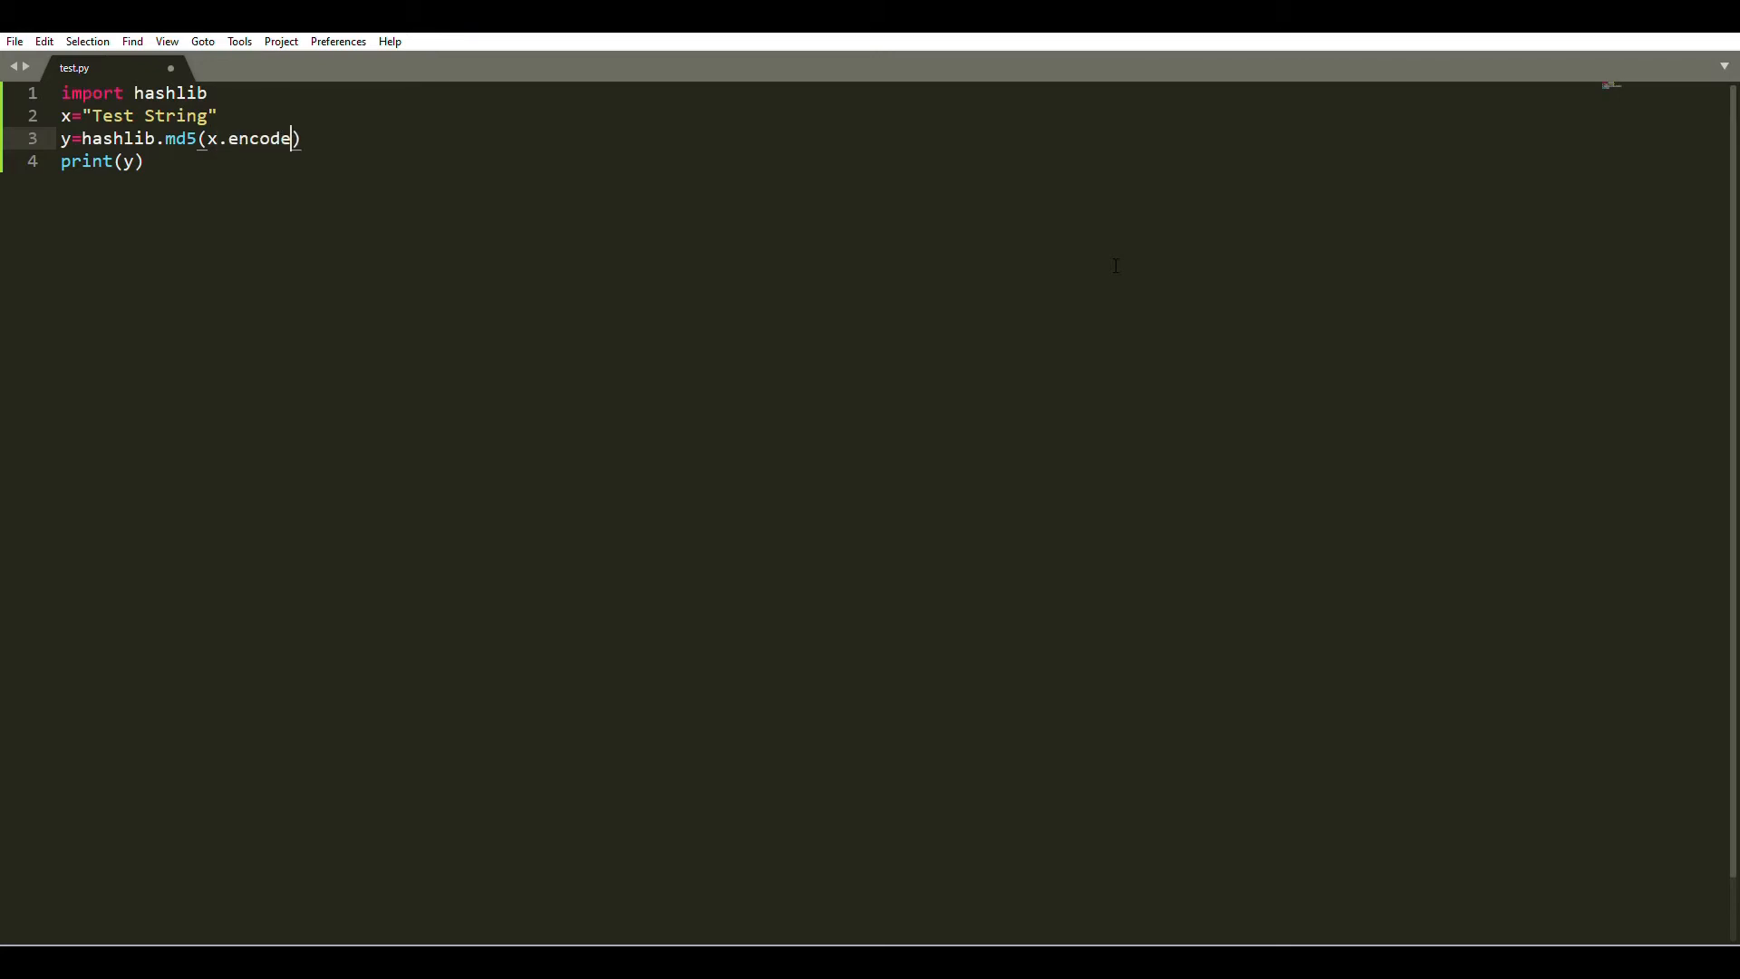
{"action": "type", "text": "('')"}
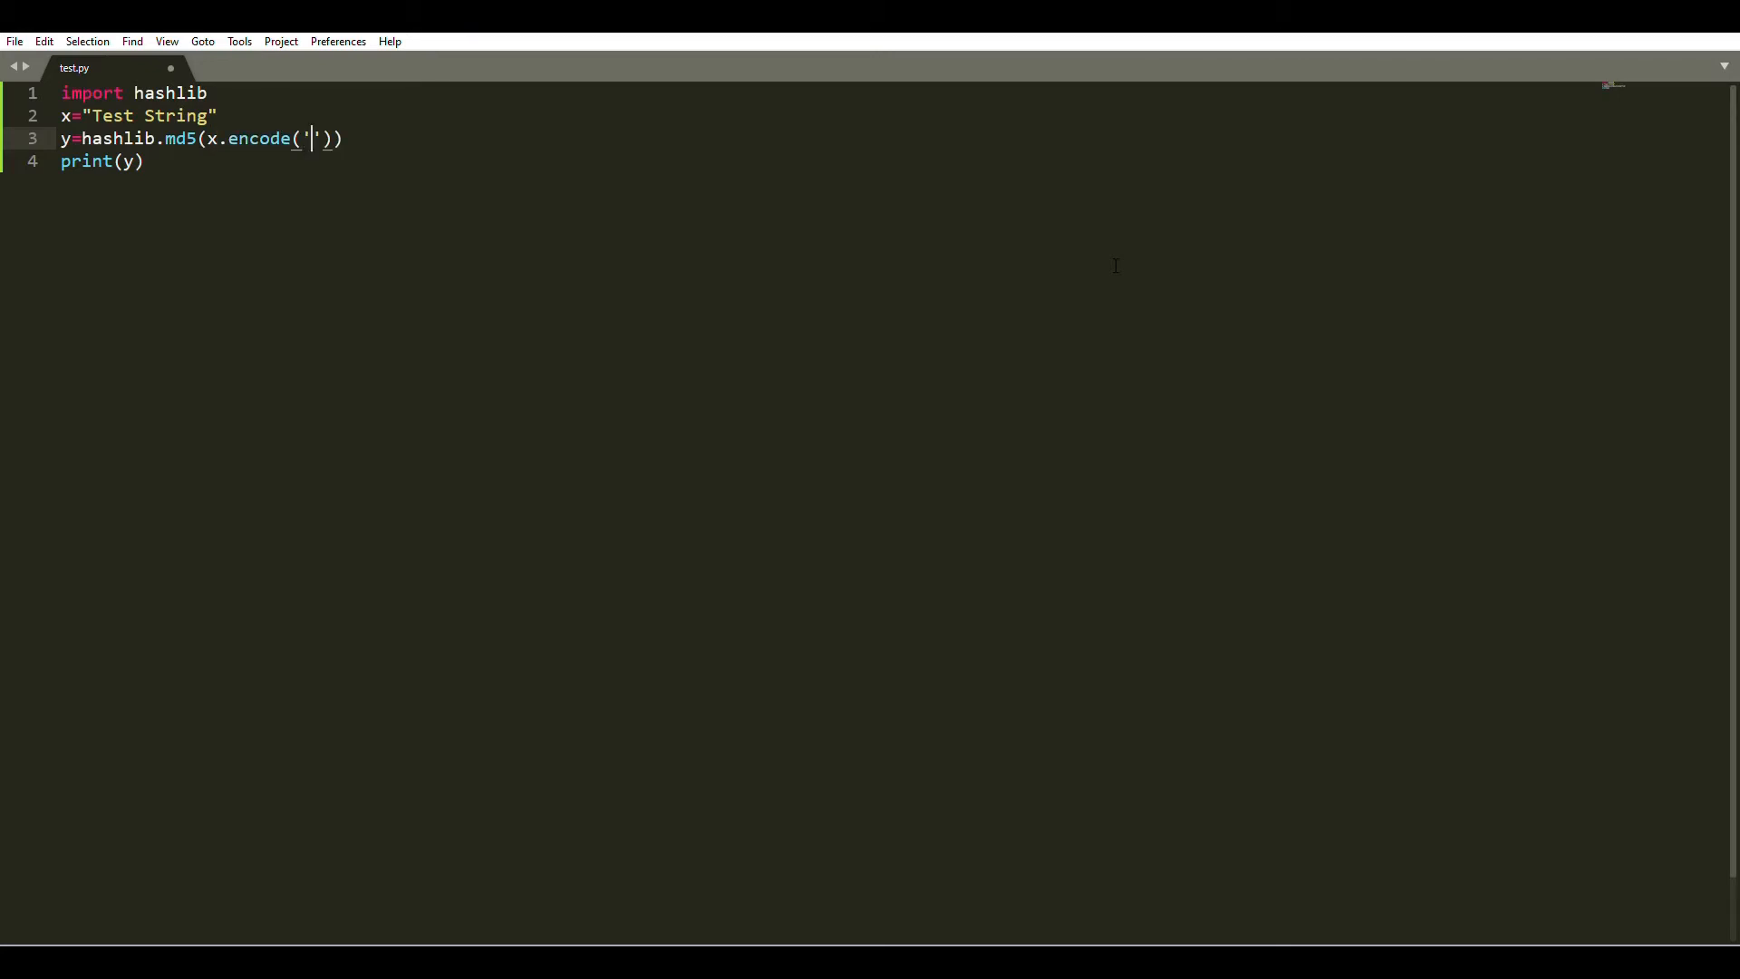
{"action": "type", "text": "ut"}
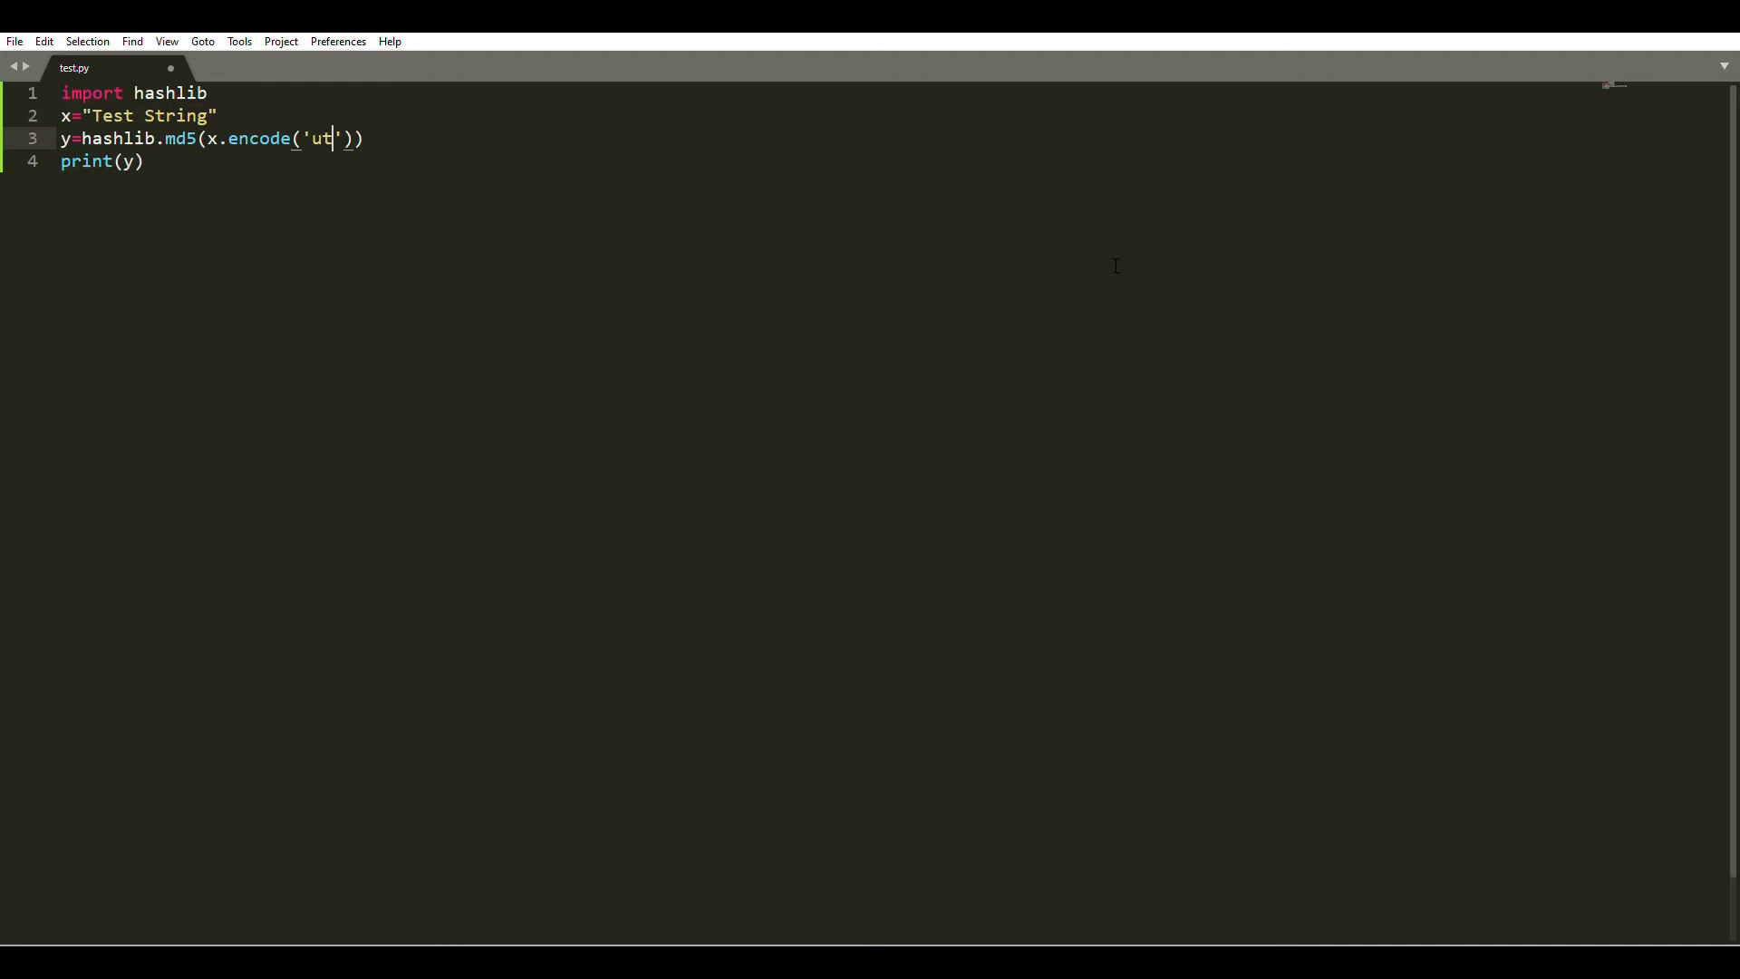
{"action": "type", "text": "f-8"}
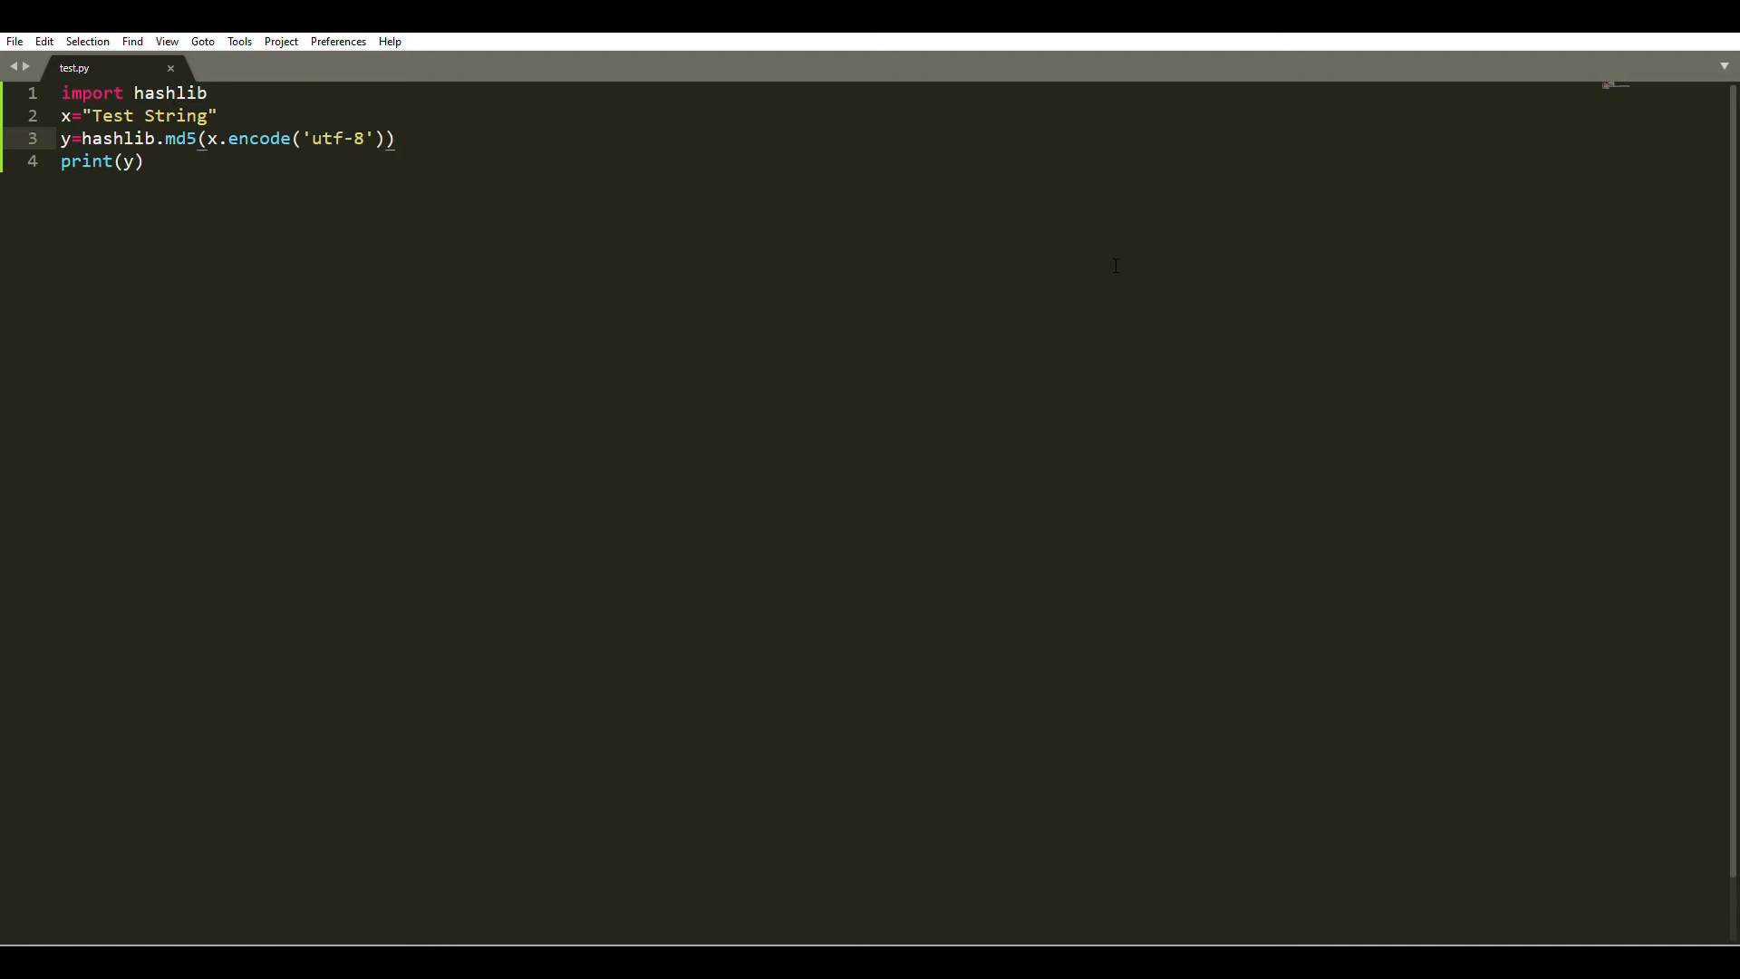
{"action": "key", "text": "ctrl+b"}
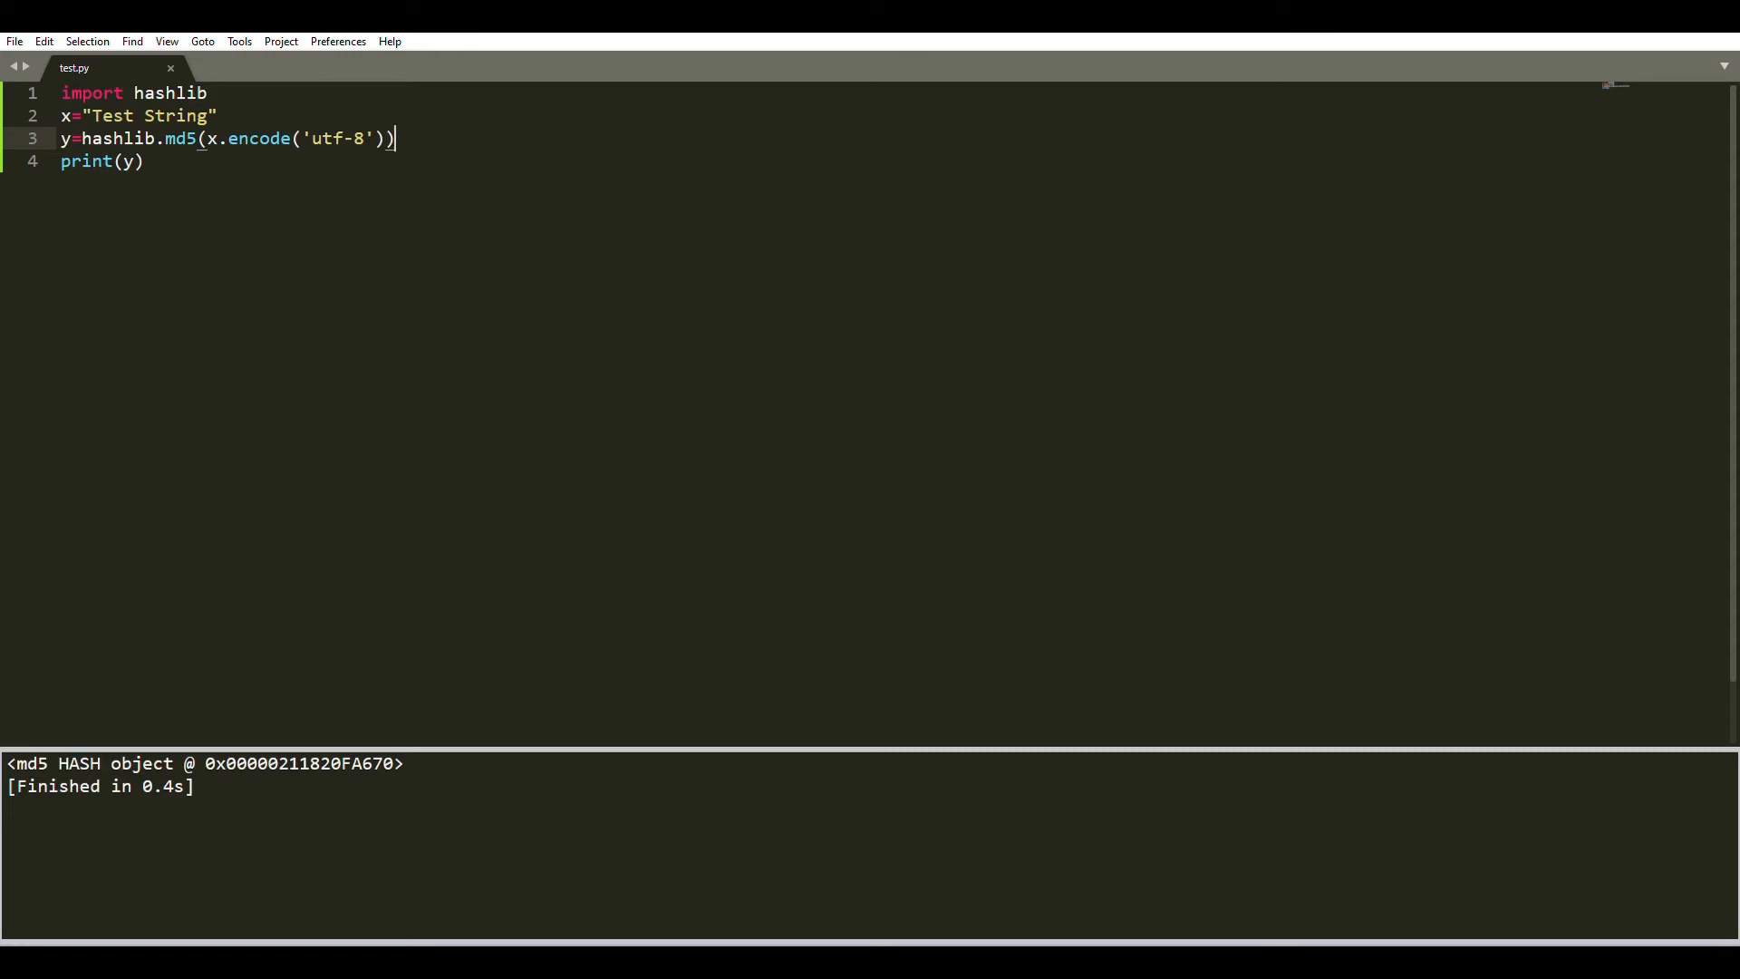
Append .digest() then .hexdigest() to the md5 call, printing bd08ba3c982eaad768602536fb8e1184.
{"action": "type", "text": ".digest"}
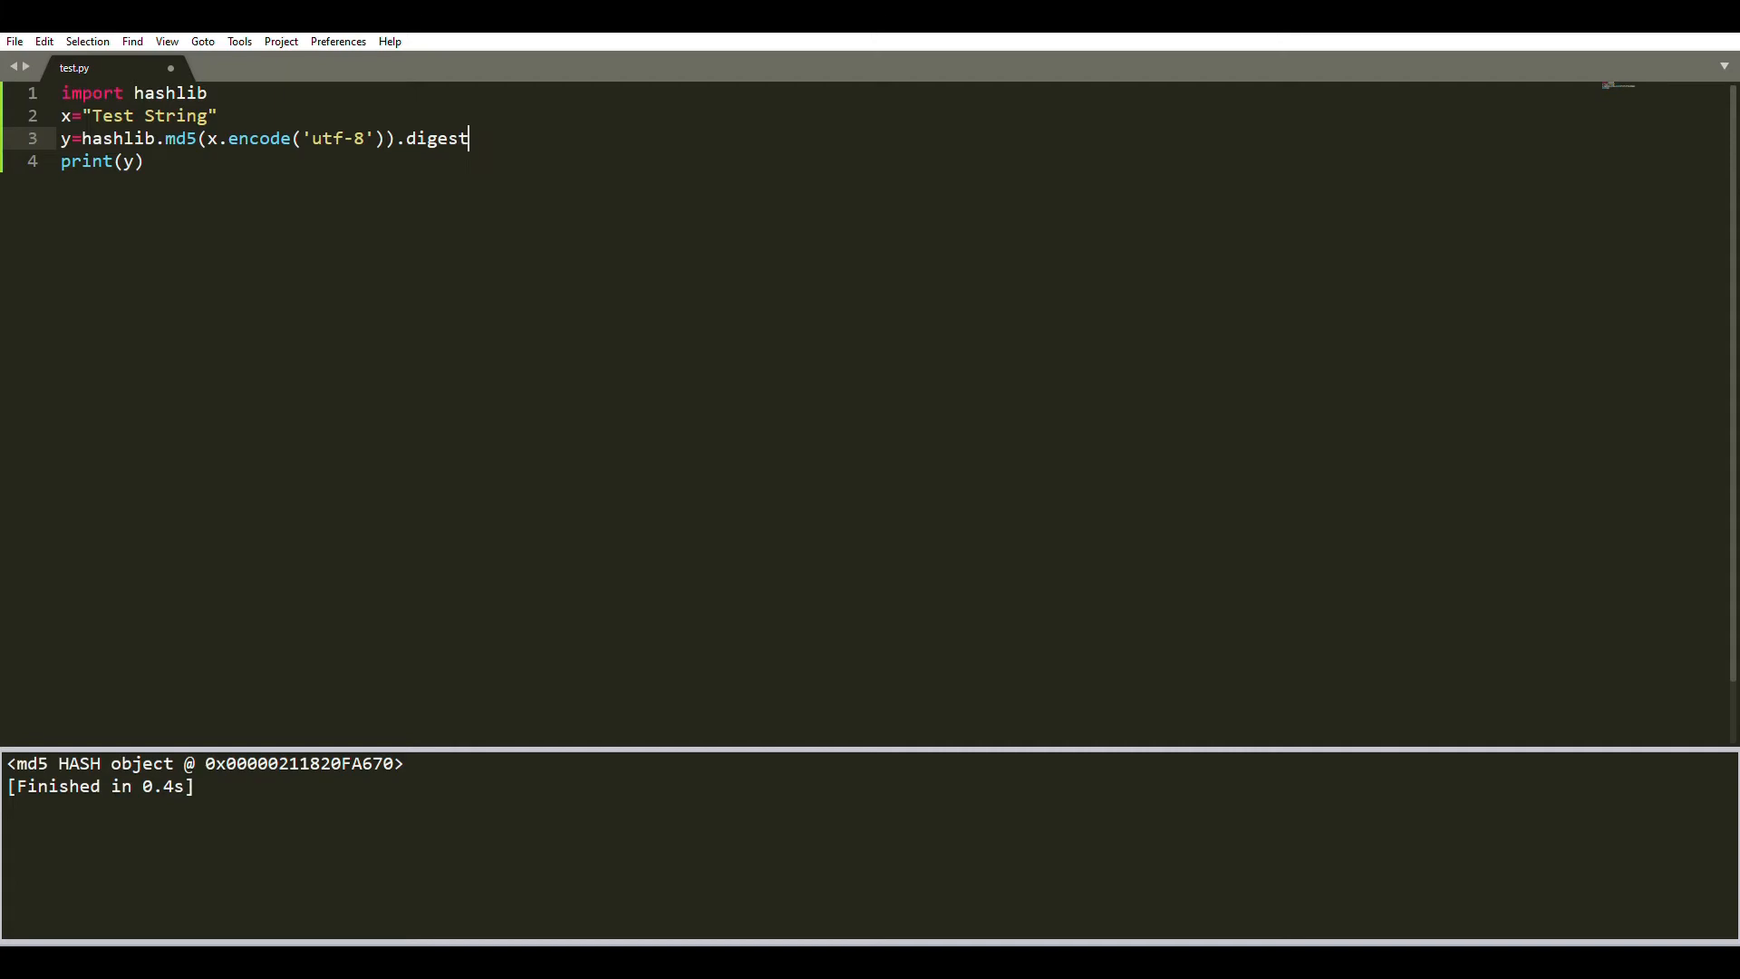
{"action": "type", "text": "()"}
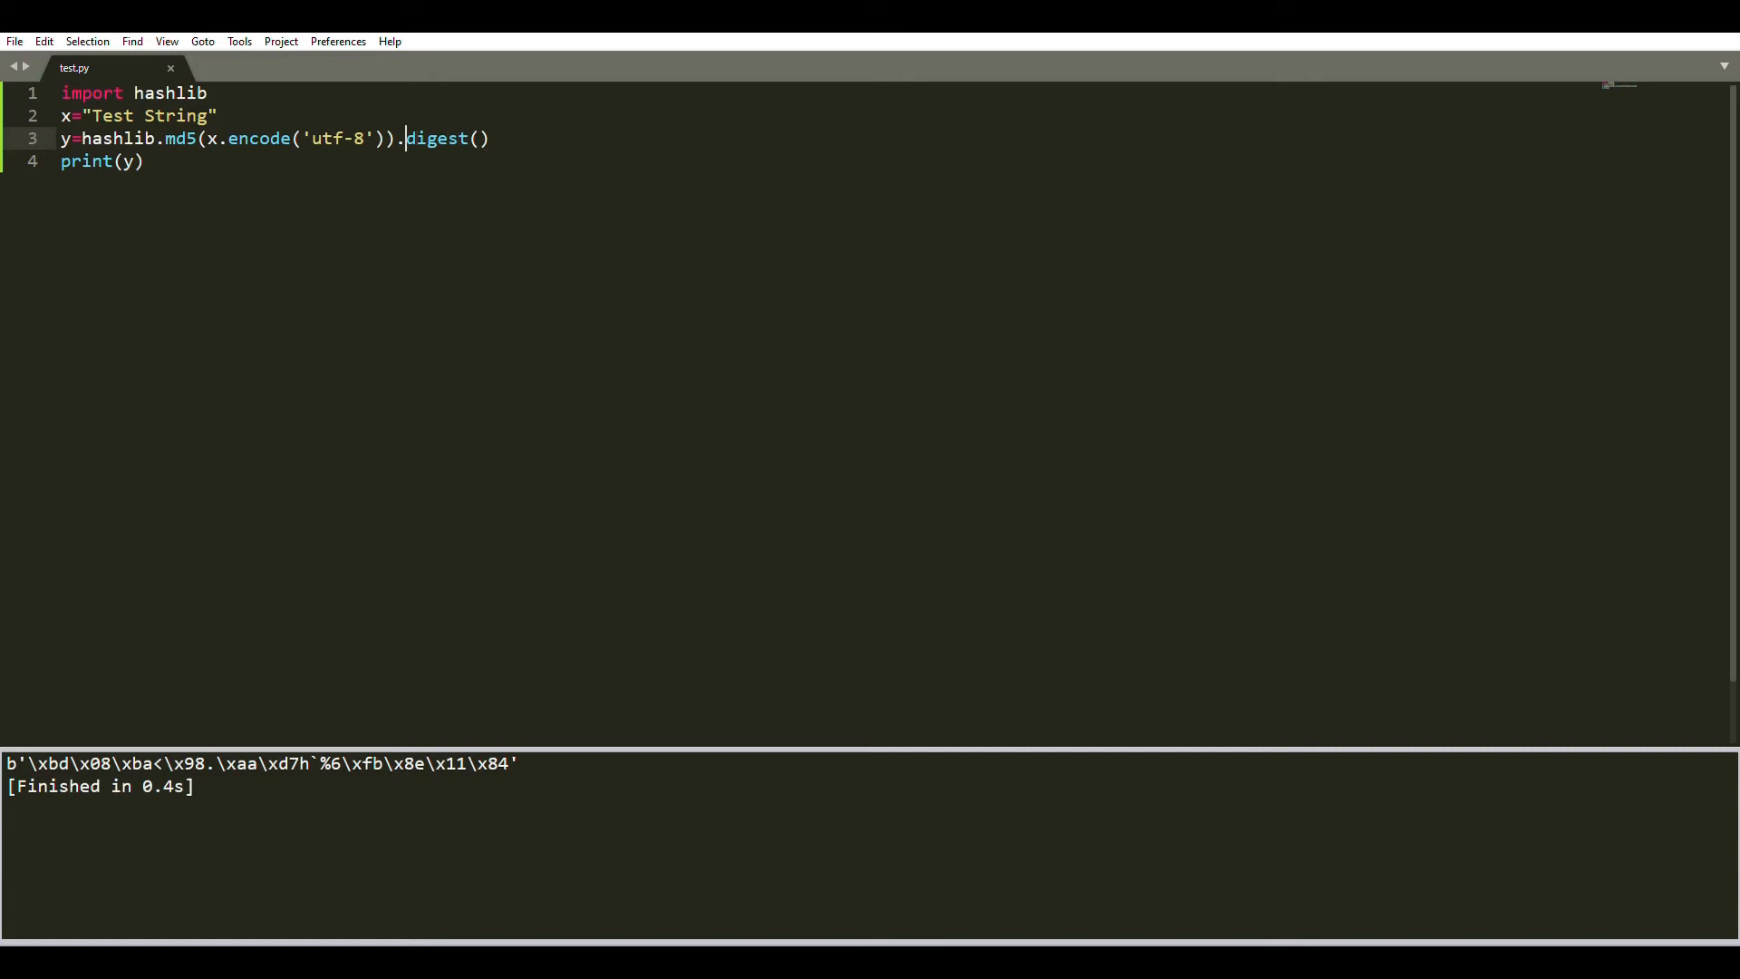
{"action": "type", "text": "hex"}
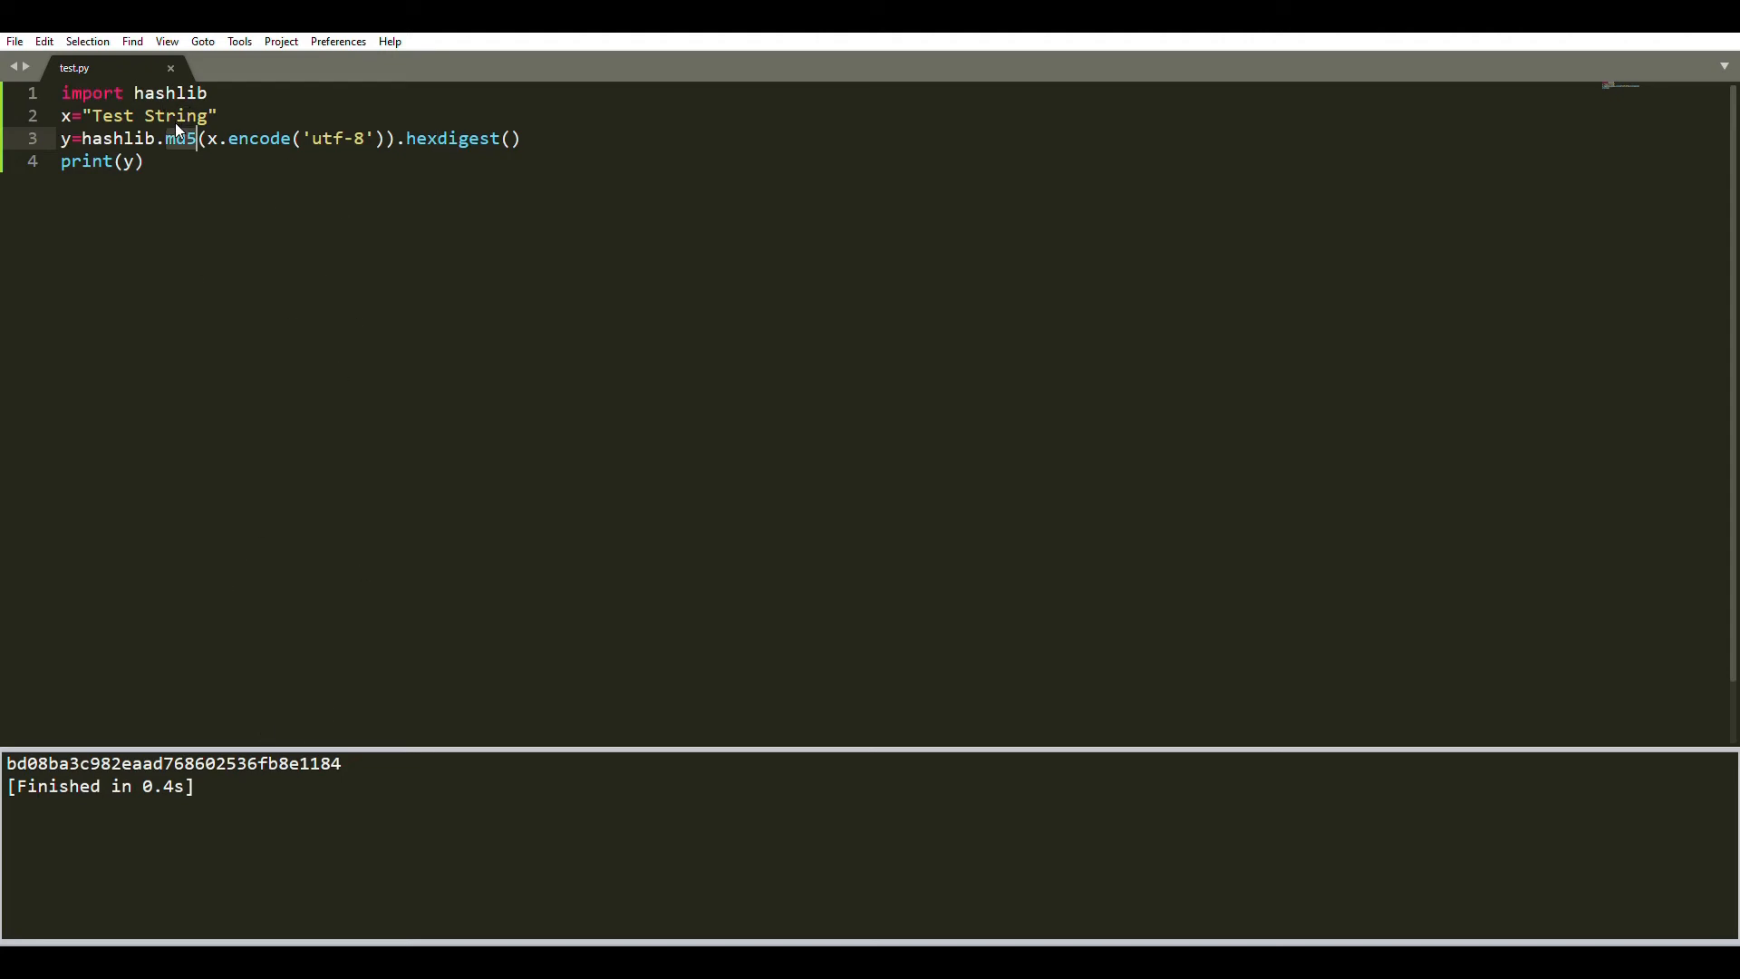
Swap md5 for sha1, then sha256, then sha512, printing each hex digest of Test String.
{"action": "type", "text": "sha1"}
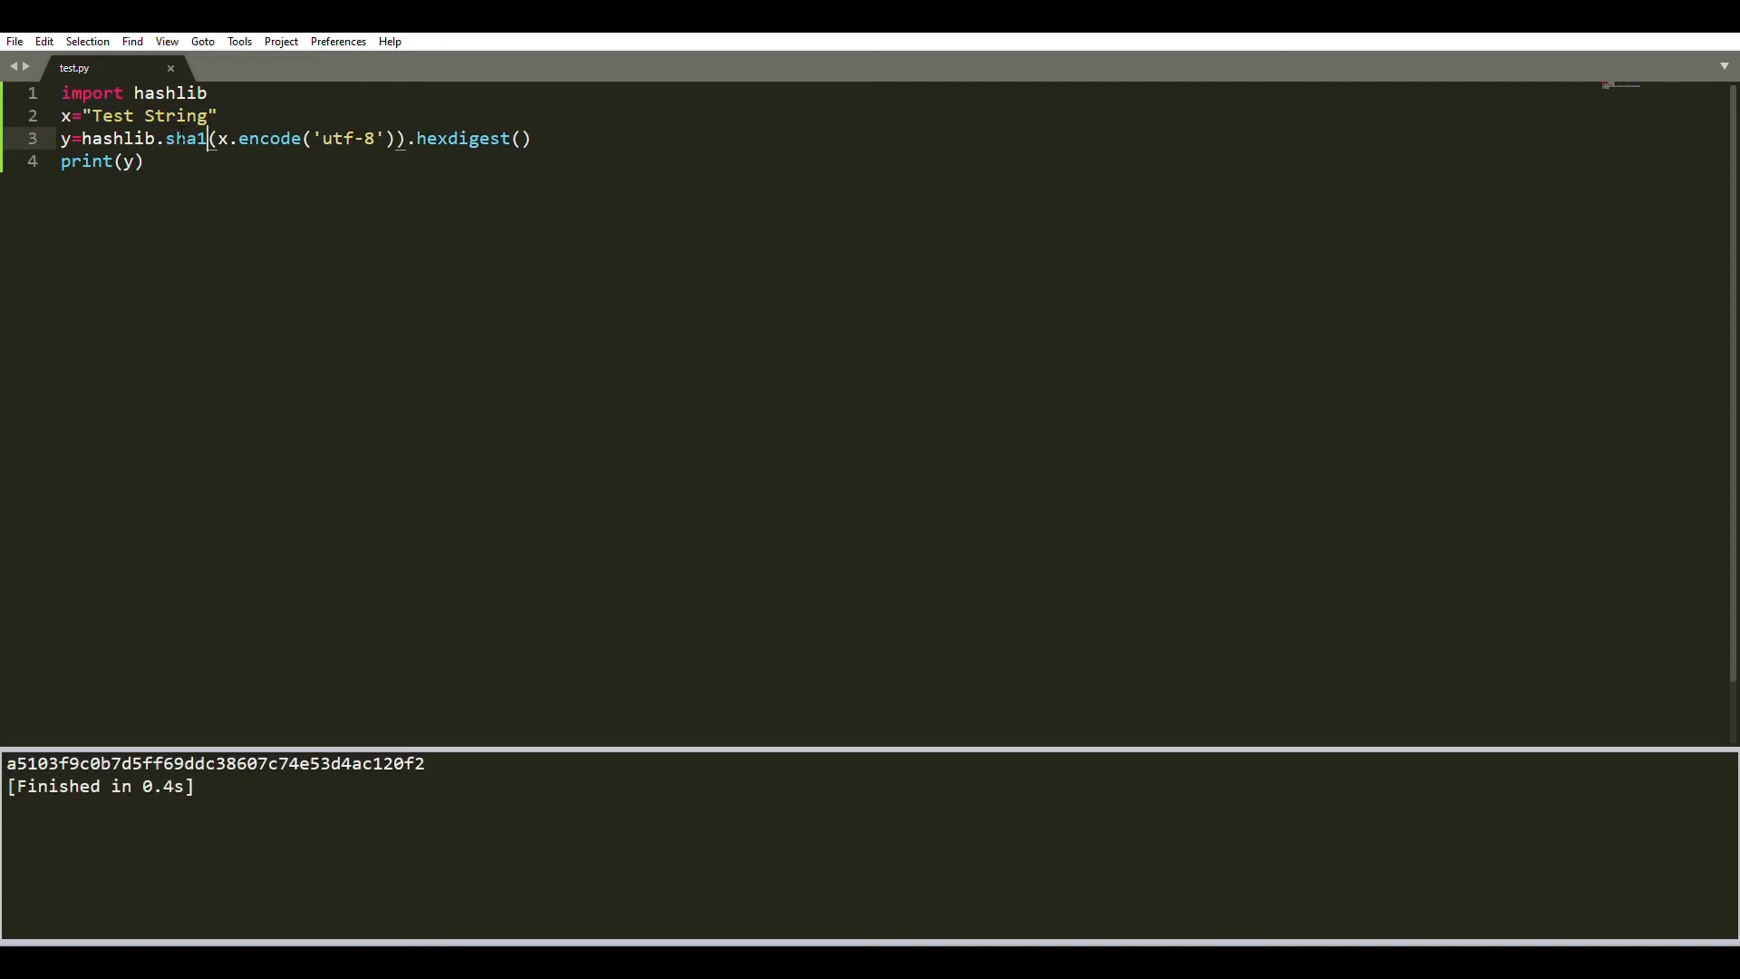
{"action": "key", "text": "BackSpace"}
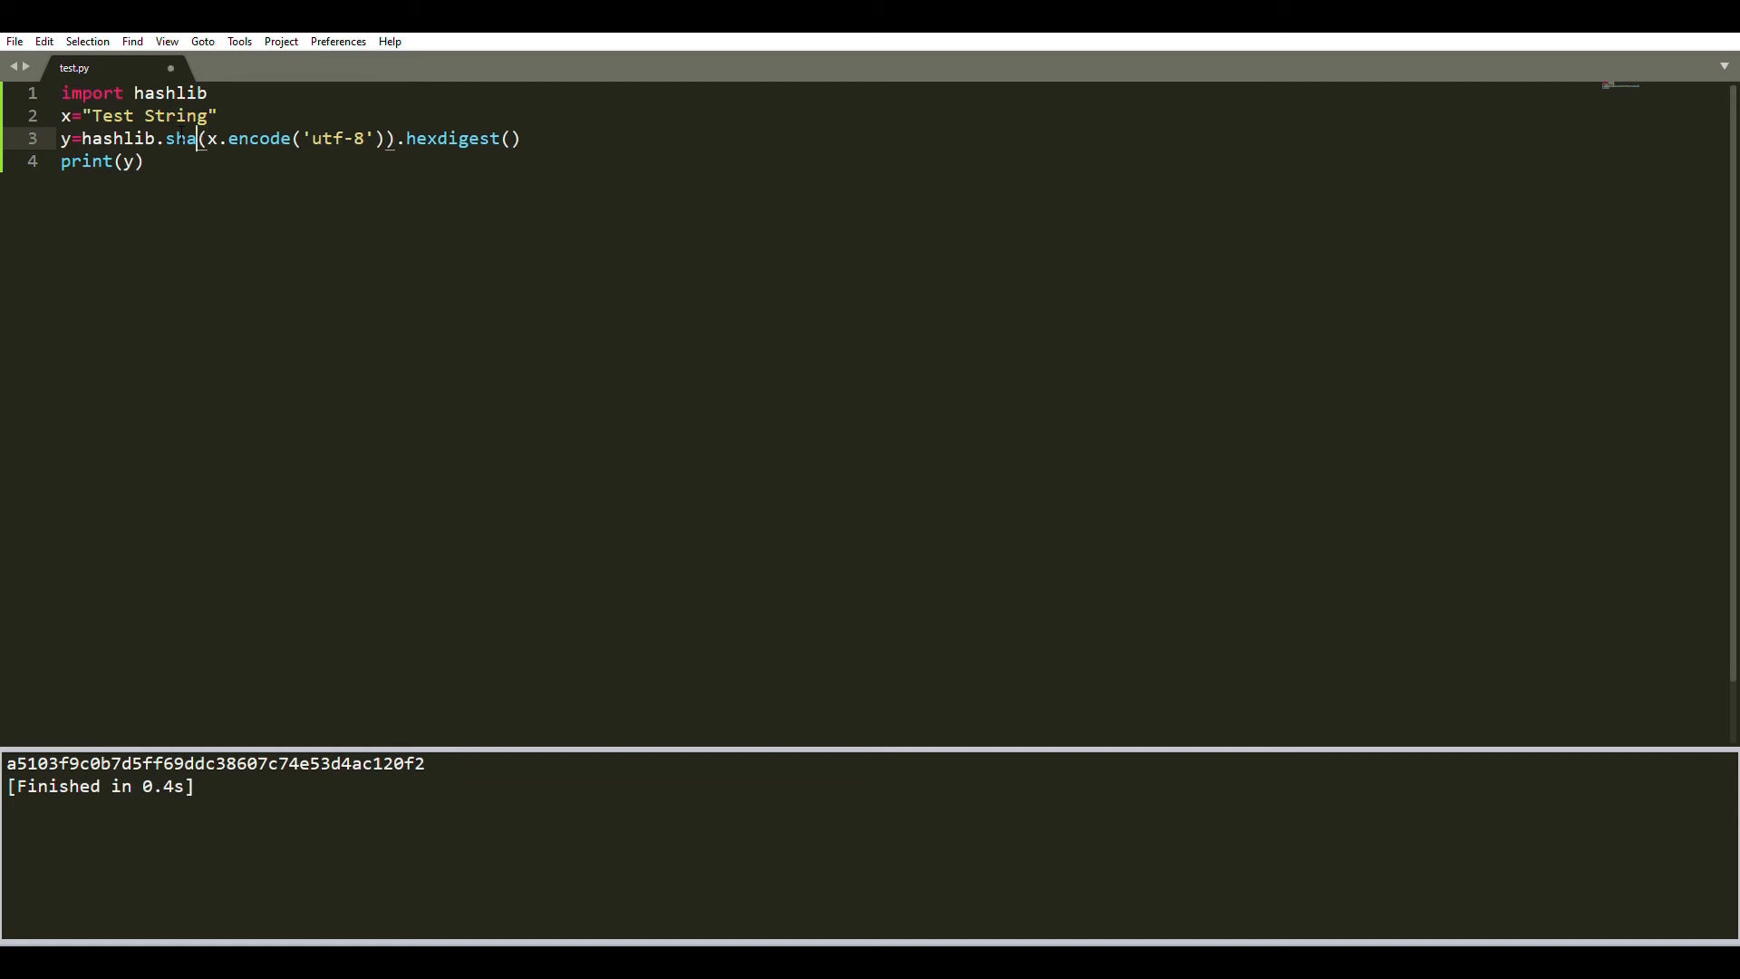
{"action": "type", "text": "256"}
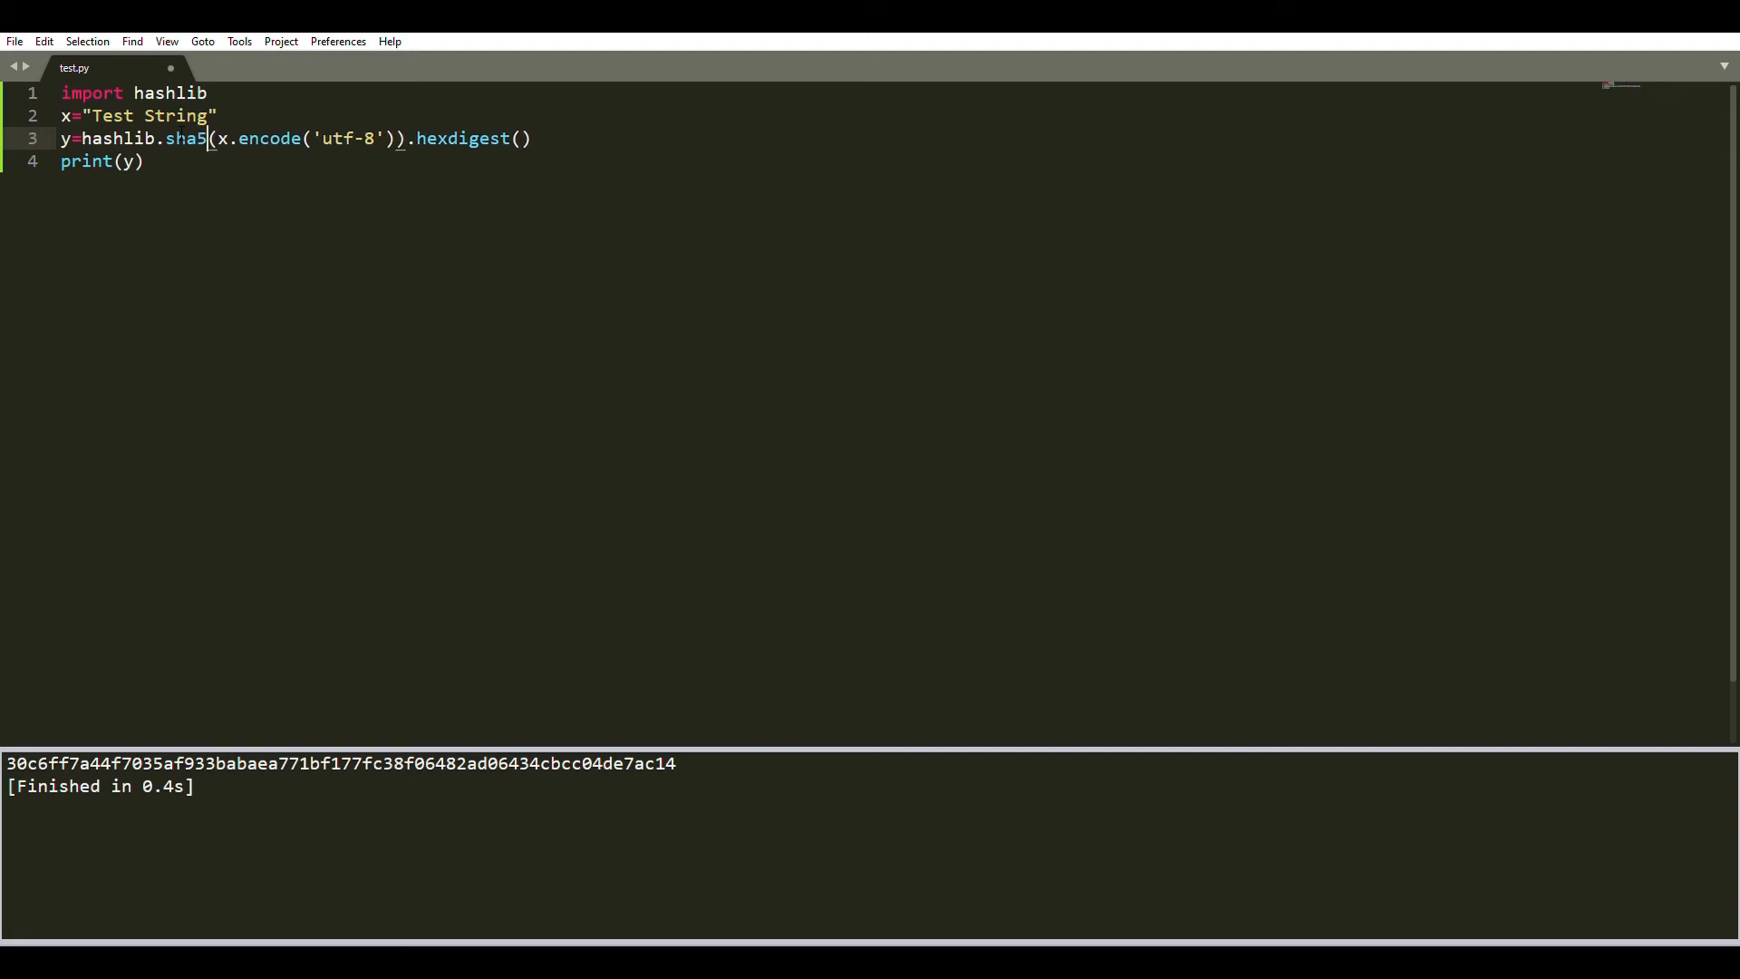
{"action": "type", "text": "12"}
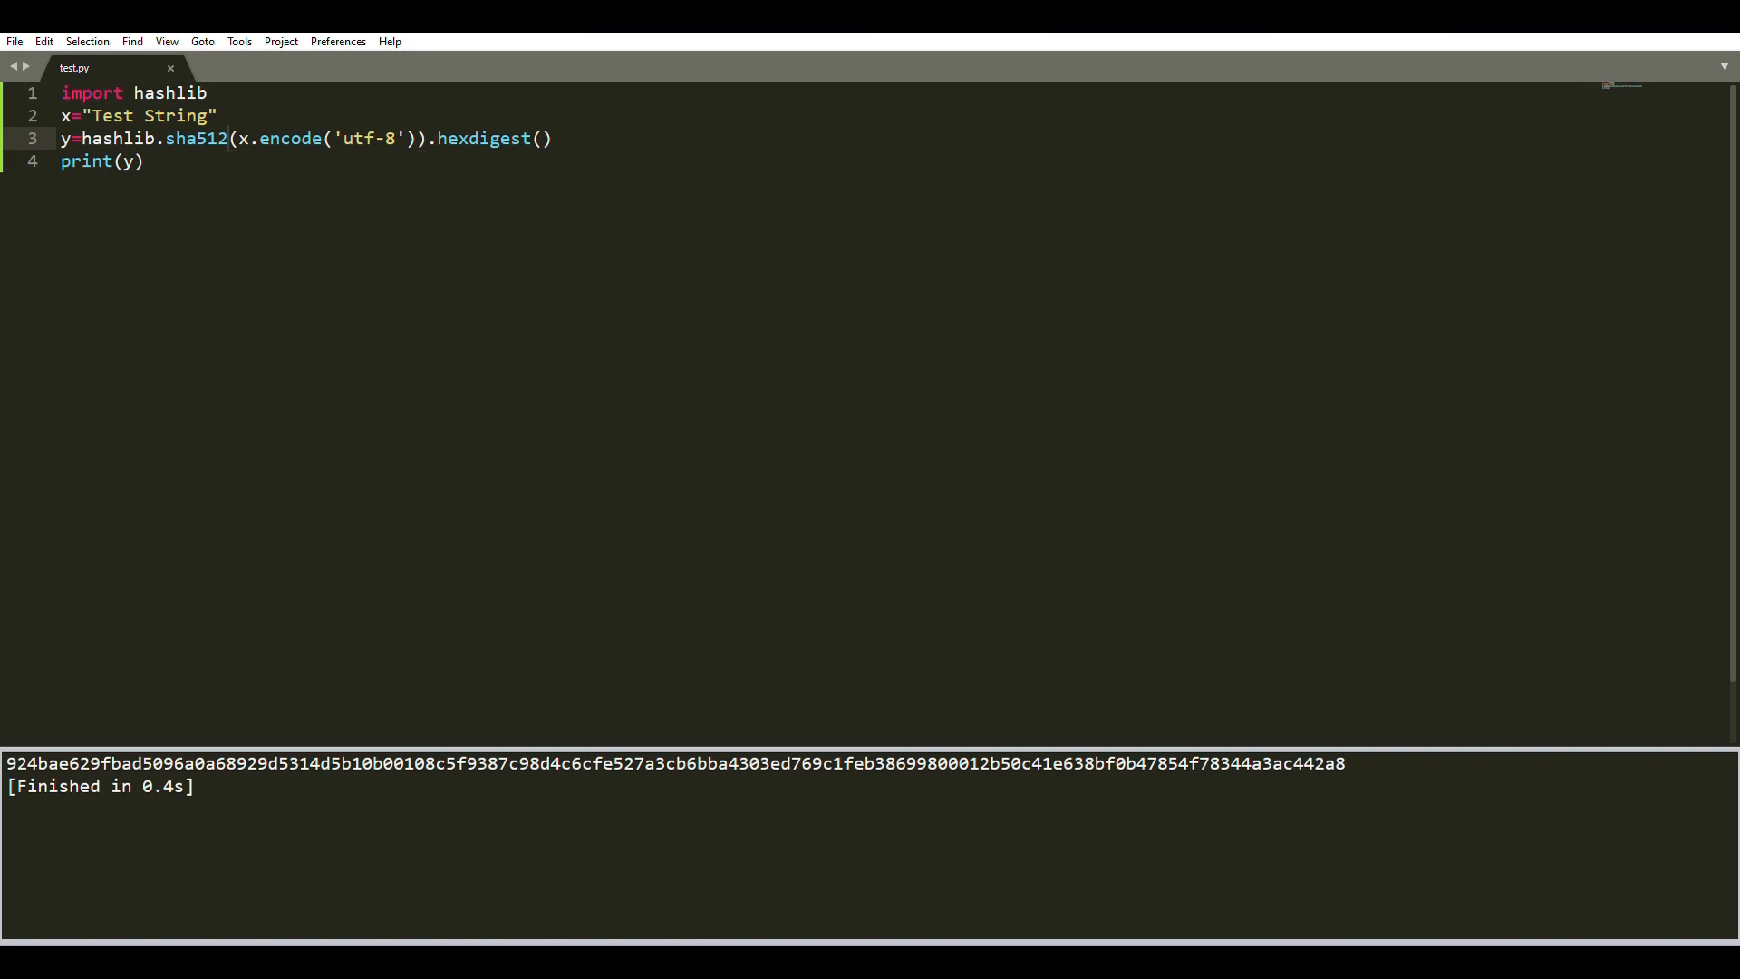
{"action": "mouse_move", "coordinate": [1658, 154]}
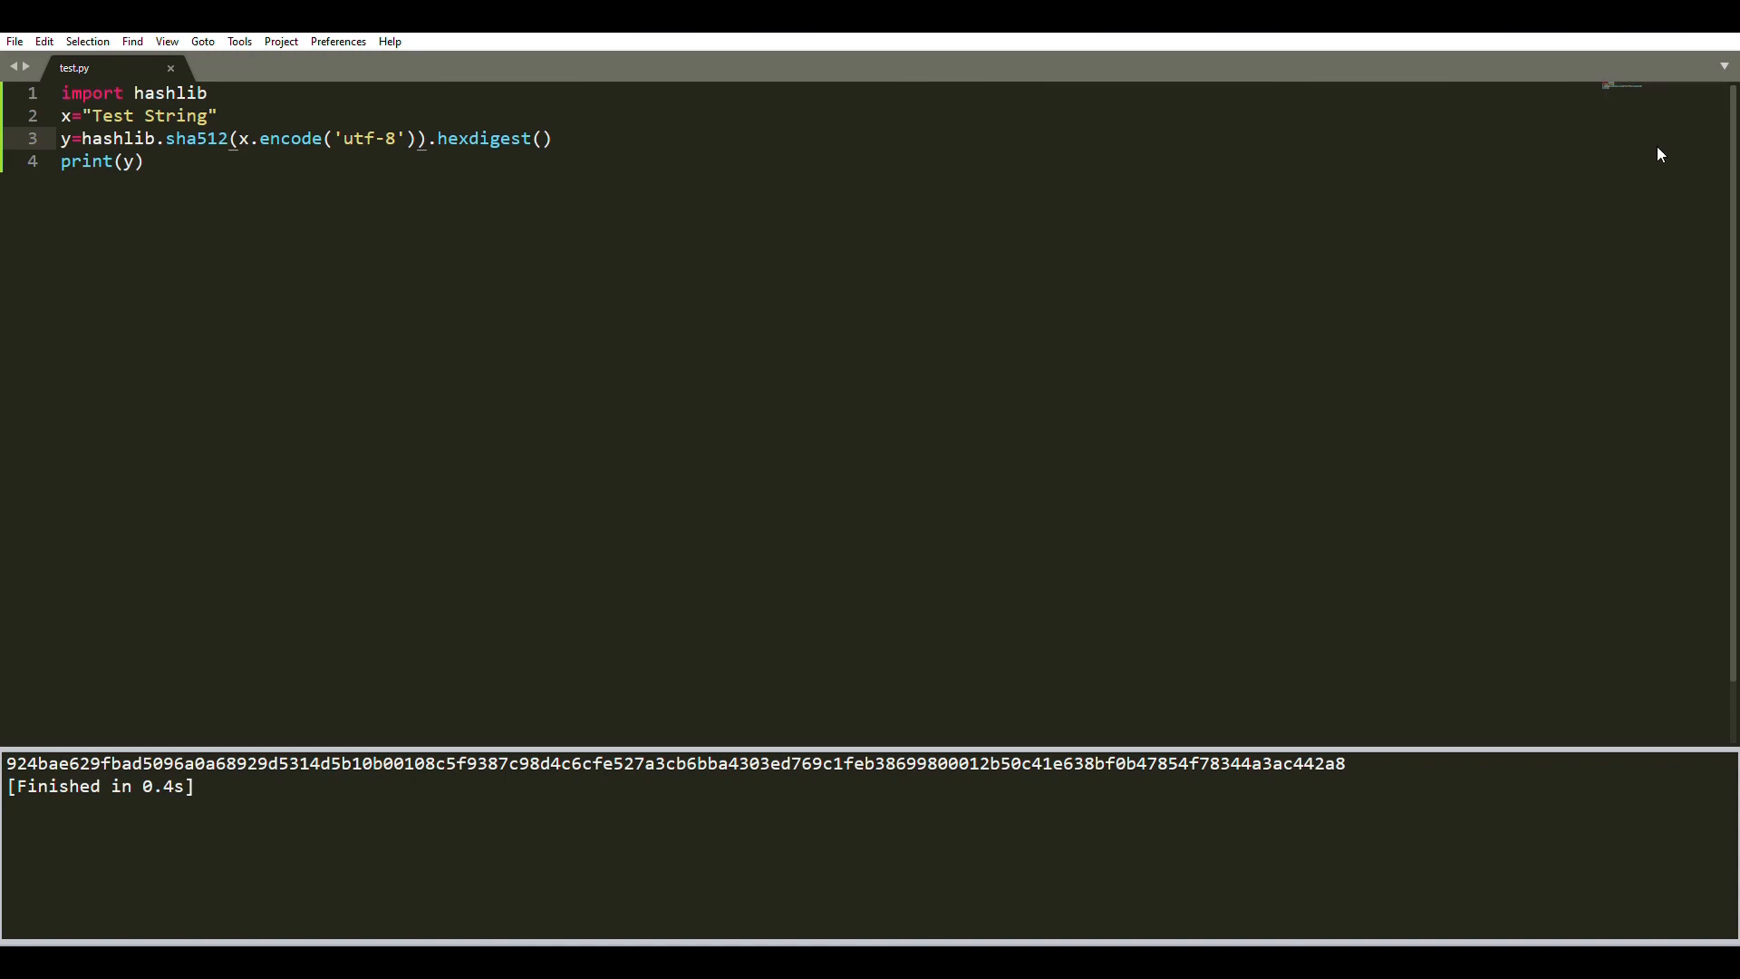